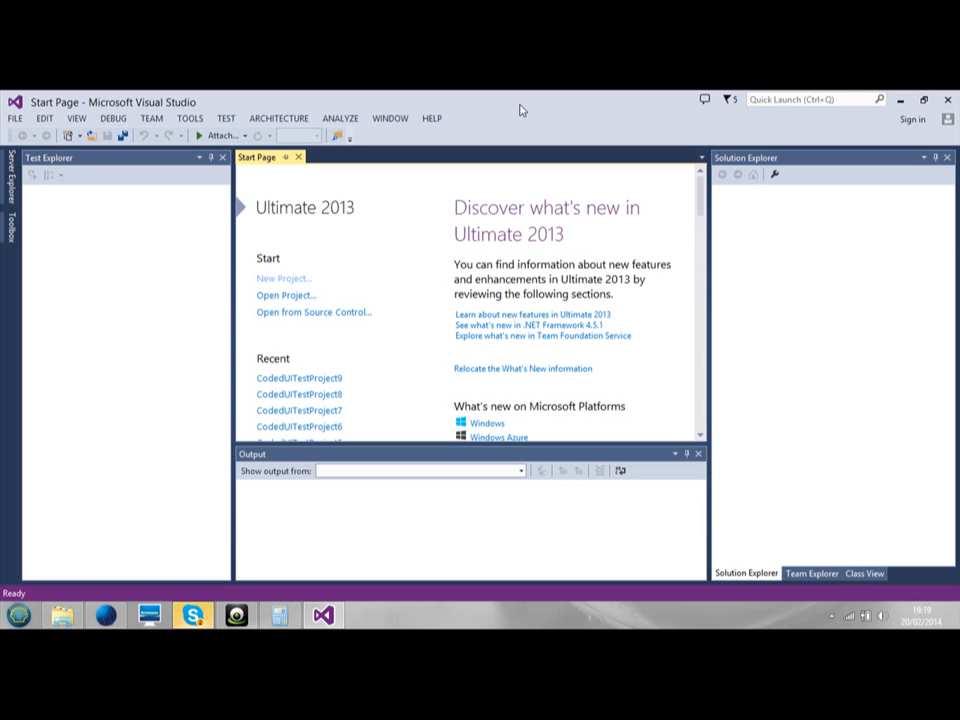
pyautogui.moveTo(342, 228)
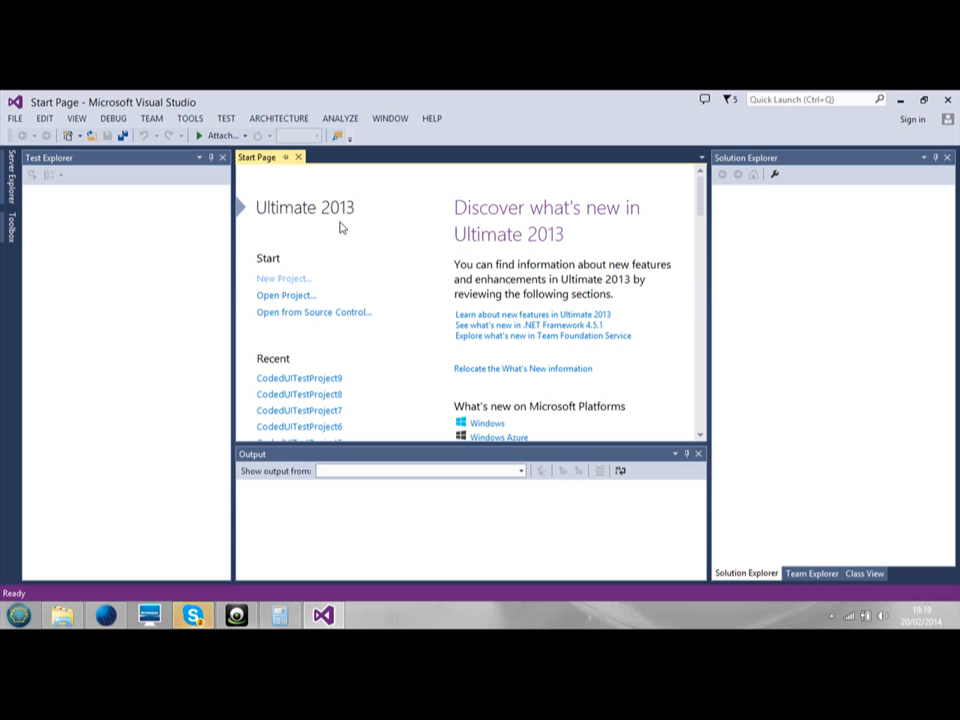
pyautogui.moveTo(348, 228)
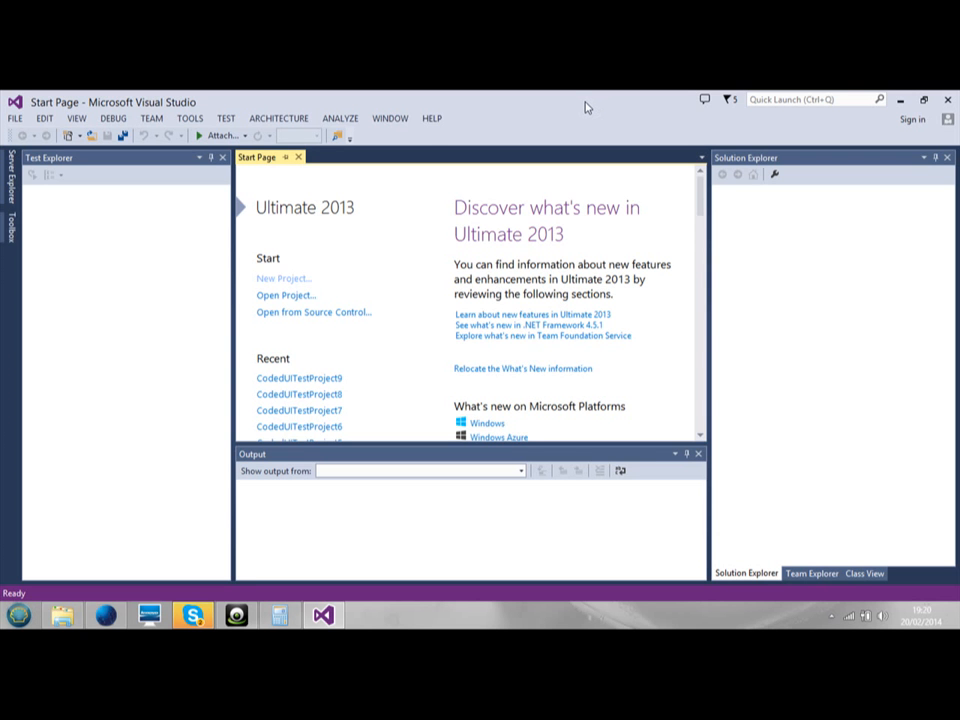
pyautogui.moveTo(76, 266)
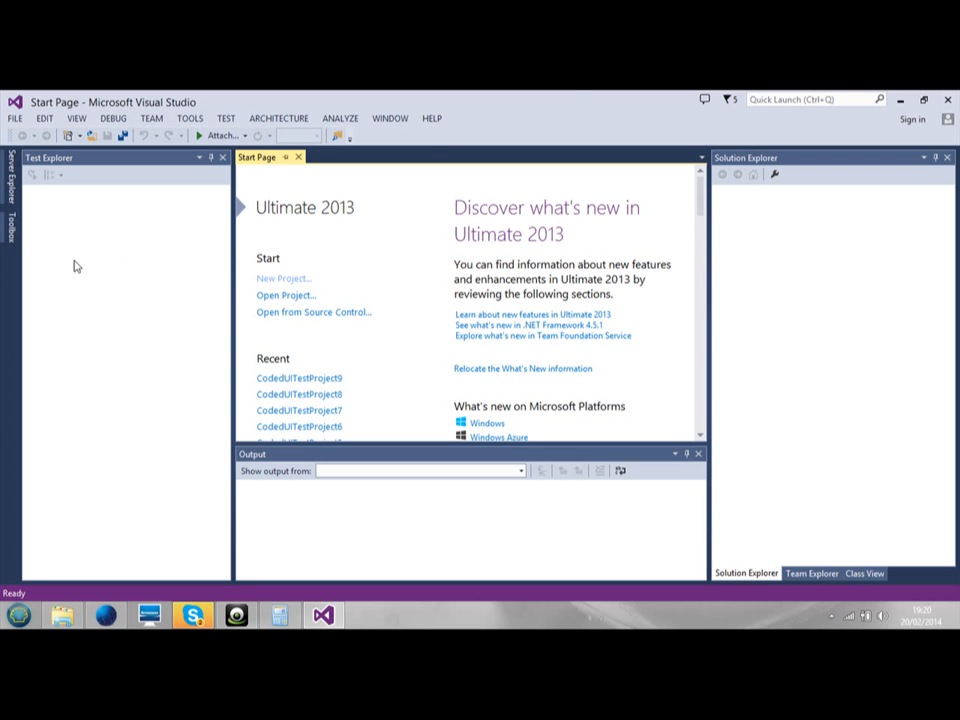
# Create Coded UI Test project CodedUITestProject10 via File > New > Project and choose Record actions.
pyautogui.click(14, 118)
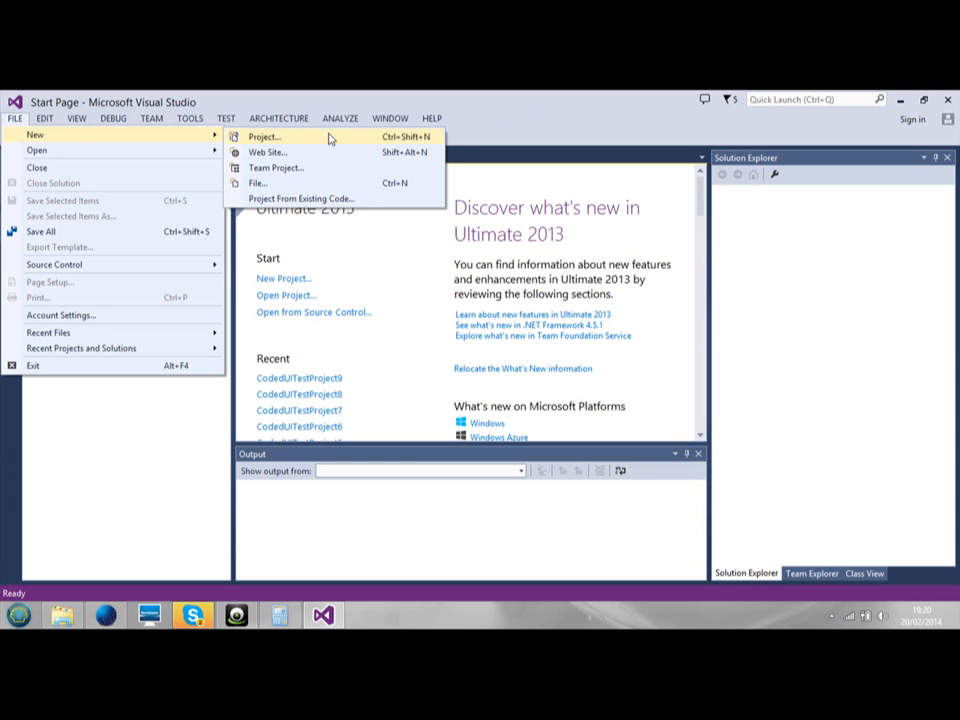
pyautogui.click(264, 136)
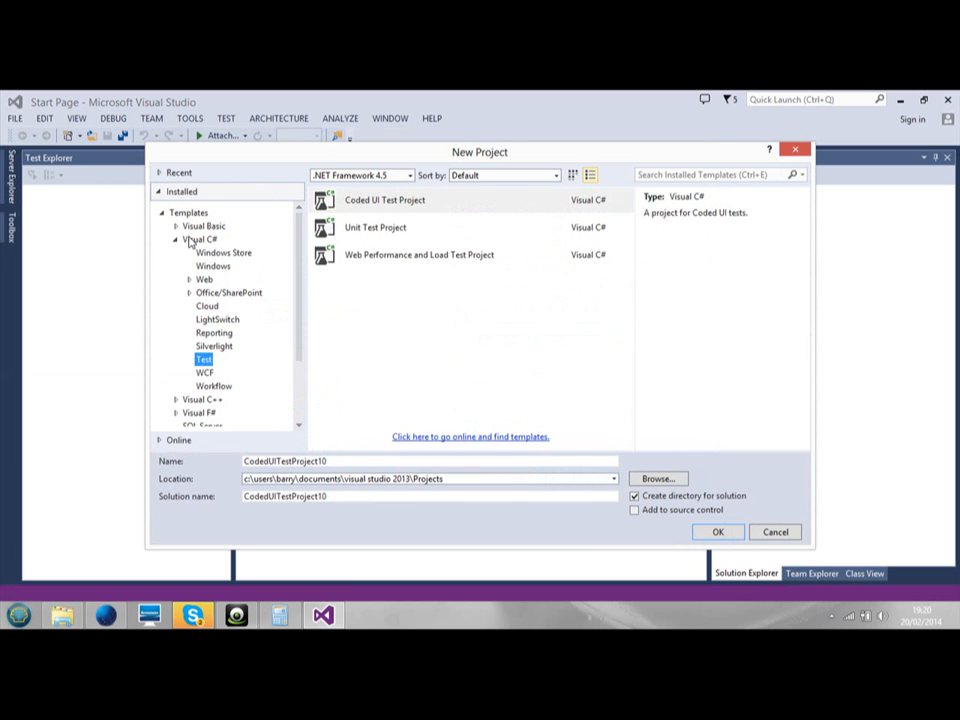
pyautogui.moveTo(290, 390)
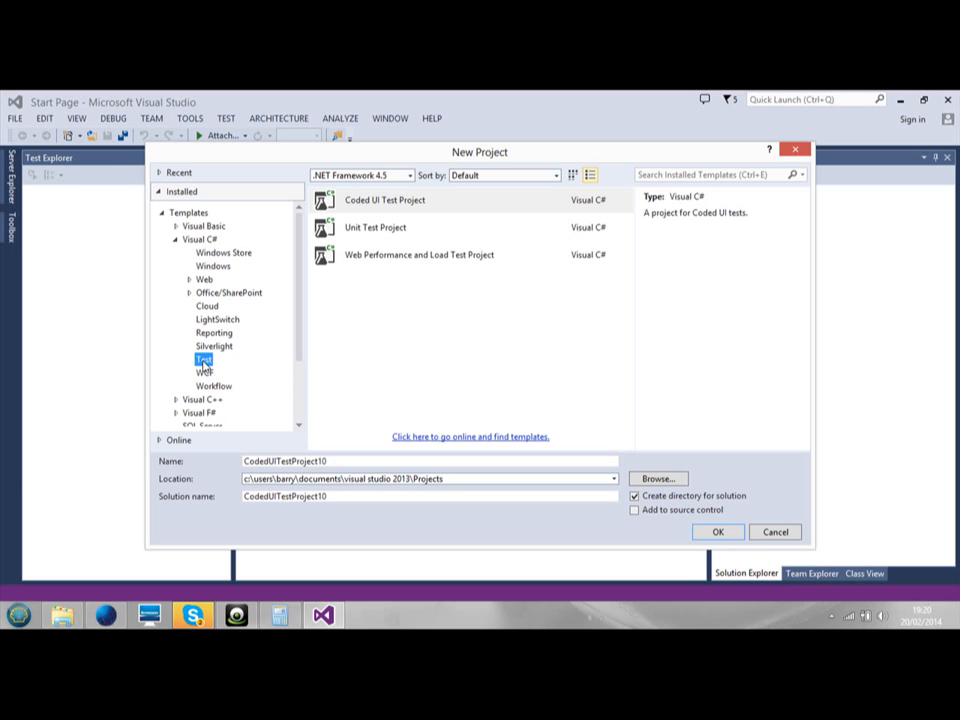
pyautogui.moveTo(344, 354)
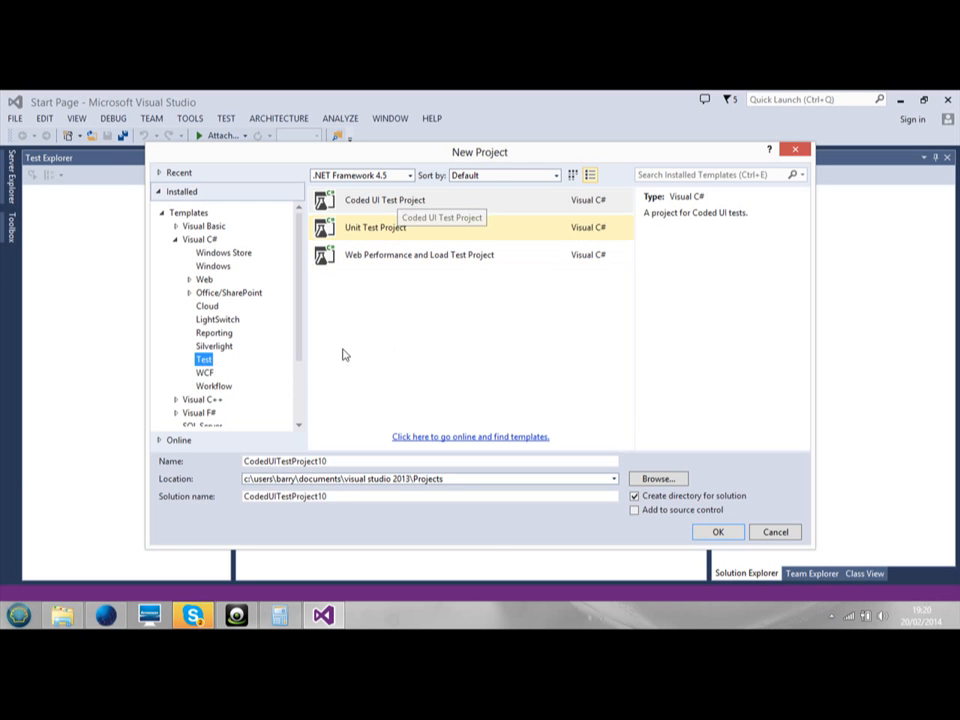
pyautogui.moveTo(280, 462)
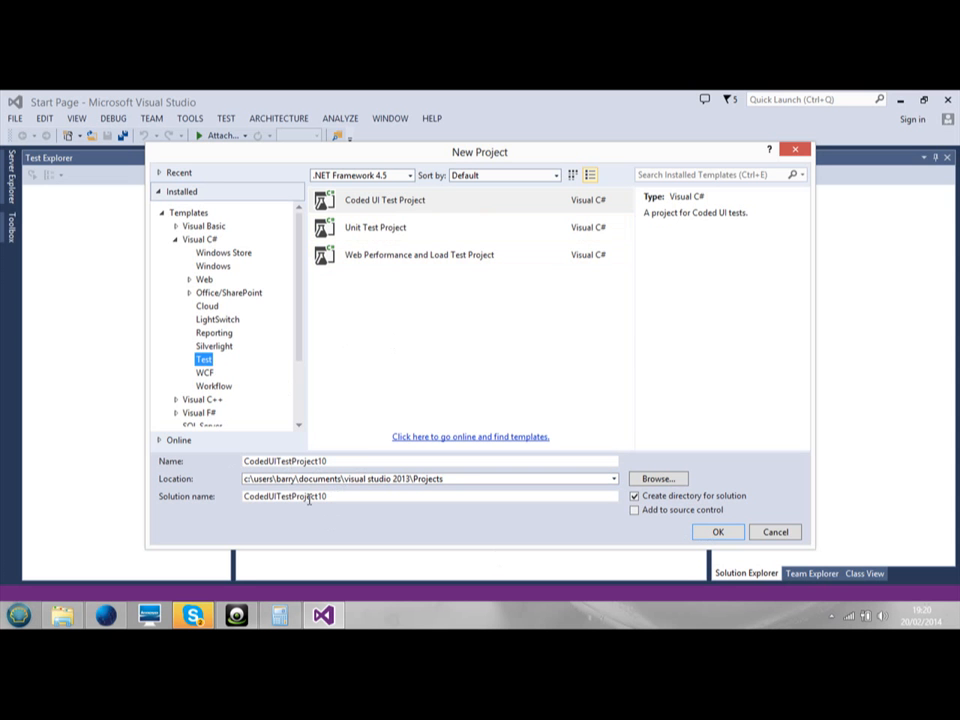
pyautogui.moveTo(670, 530)
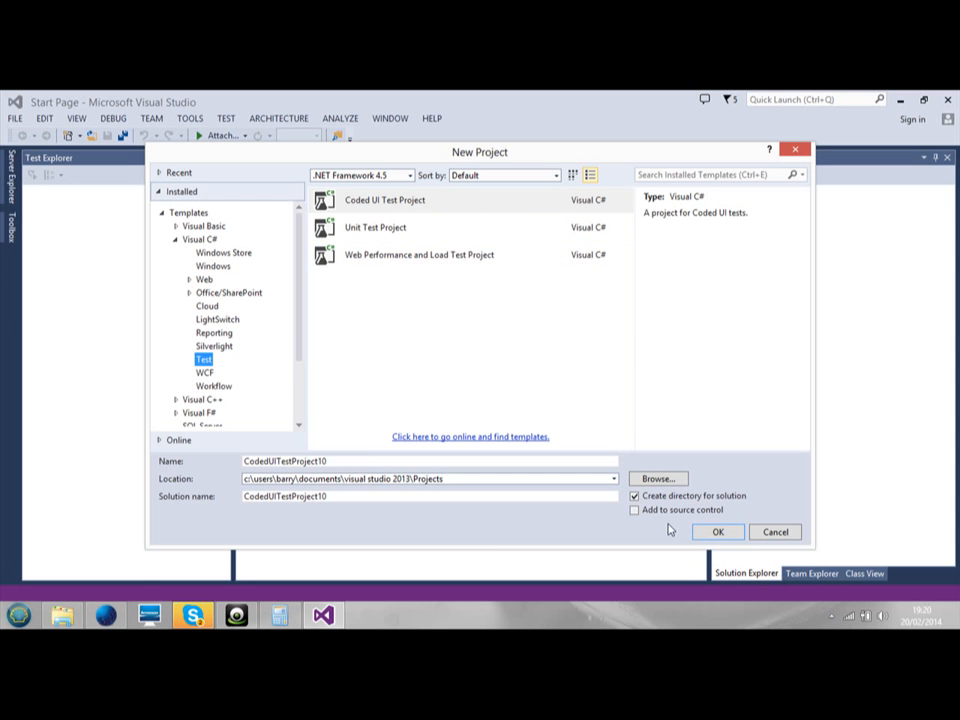
pyautogui.click(716, 532)
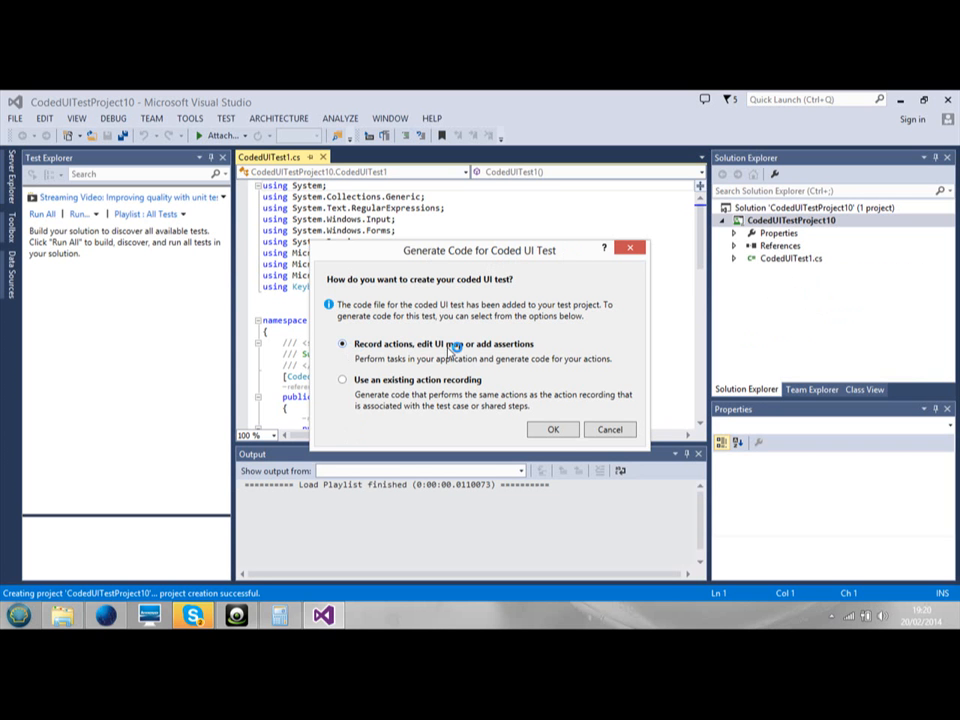
pyautogui.moveTo(484, 356)
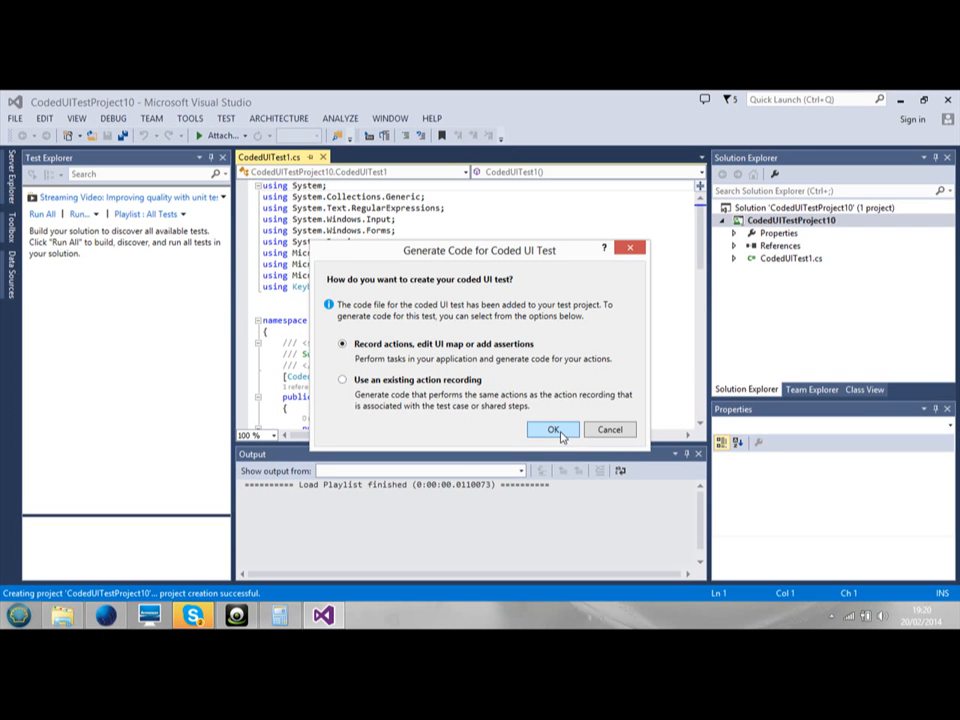
pyautogui.click(552, 428)
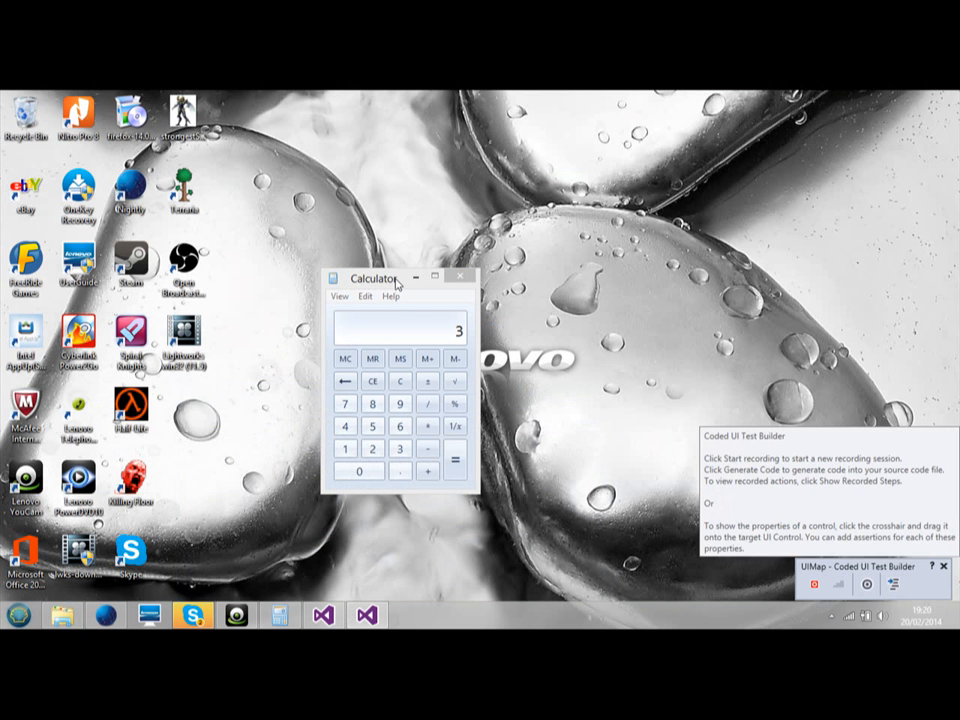
# Start recording, then enter 2 and equals in Calculator so the display reads 3.
pyautogui.click(400, 278)
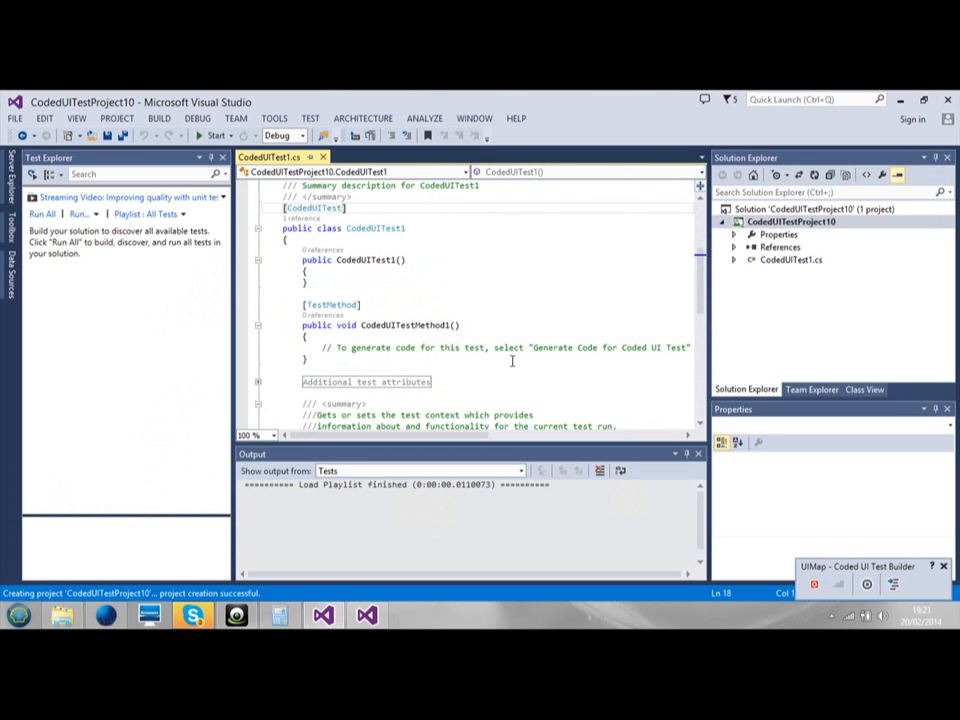
pyautogui.moveTo(616, 362)
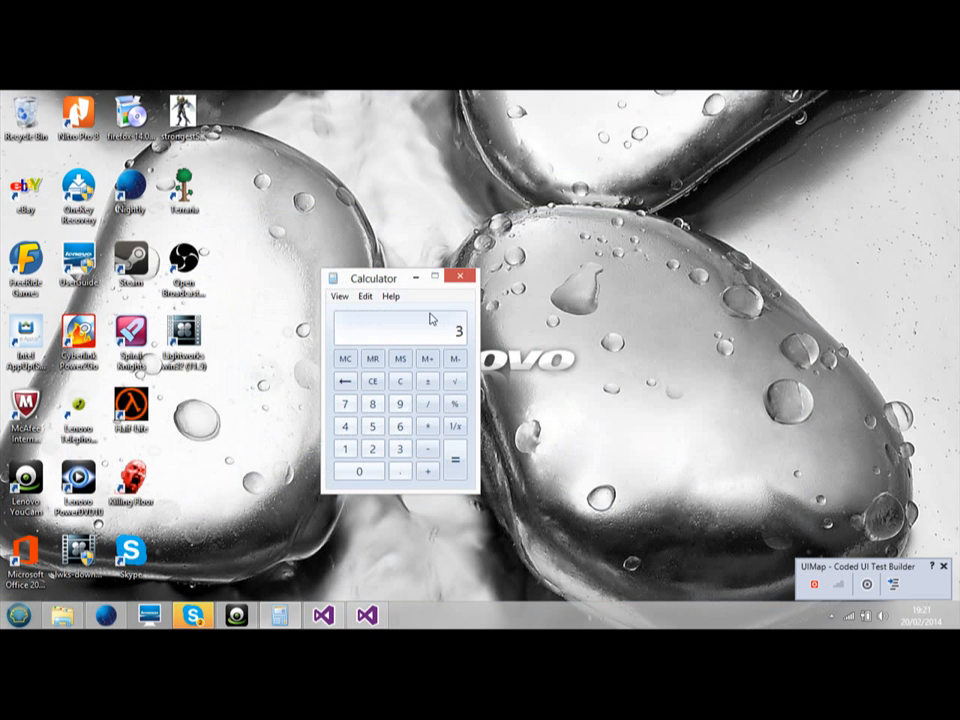
pyautogui.moveTo(810, 584)
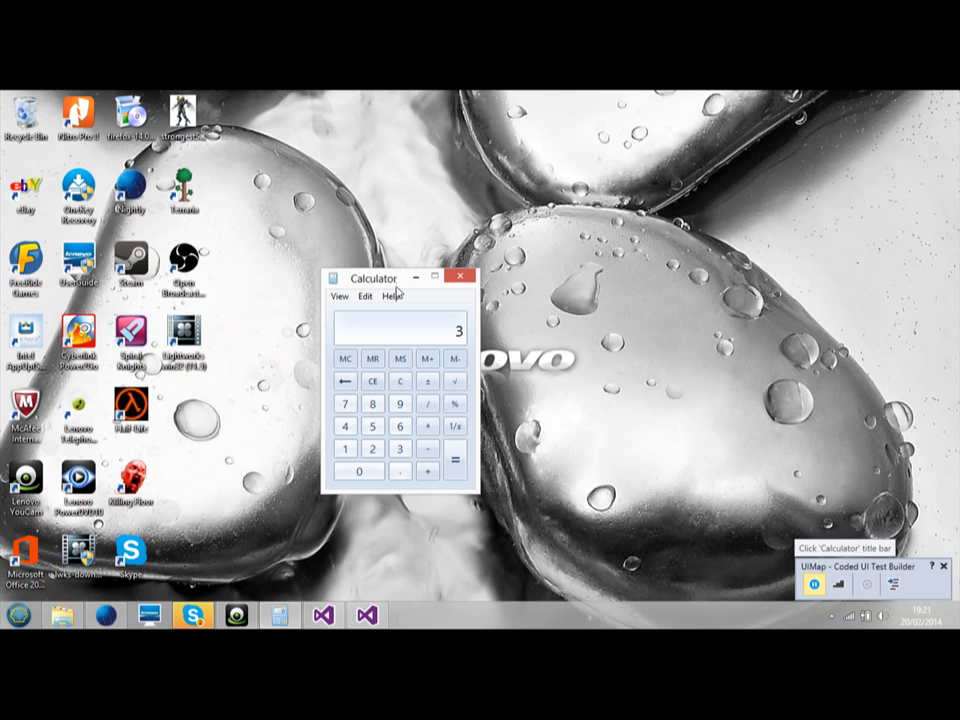
pyautogui.click(344, 448)
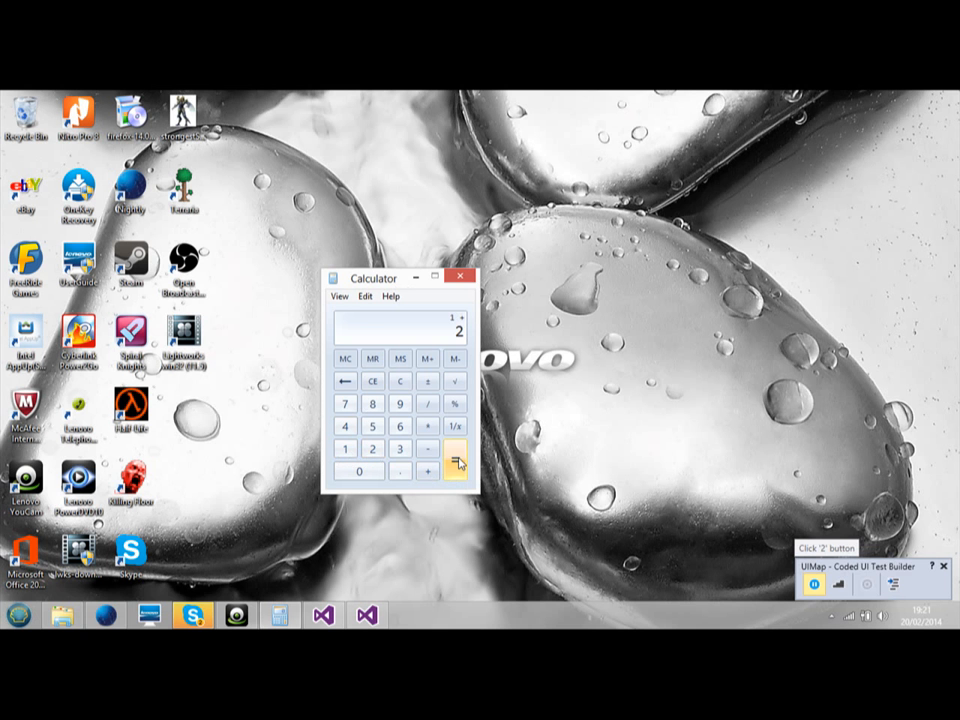
pyautogui.click(456, 458)
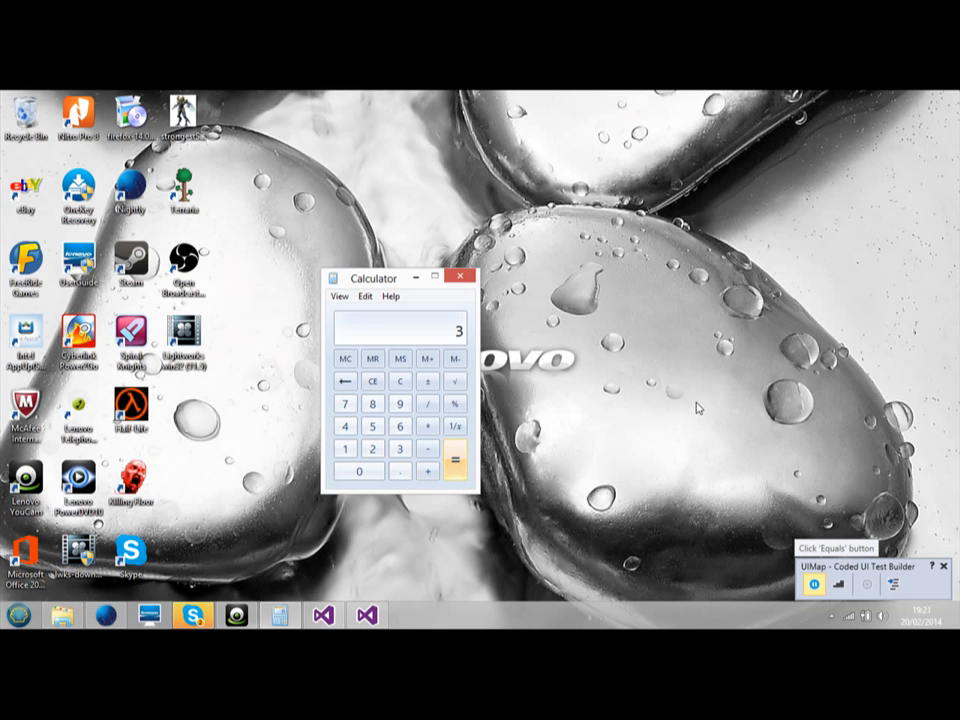
pyautogui.click(456, 458)
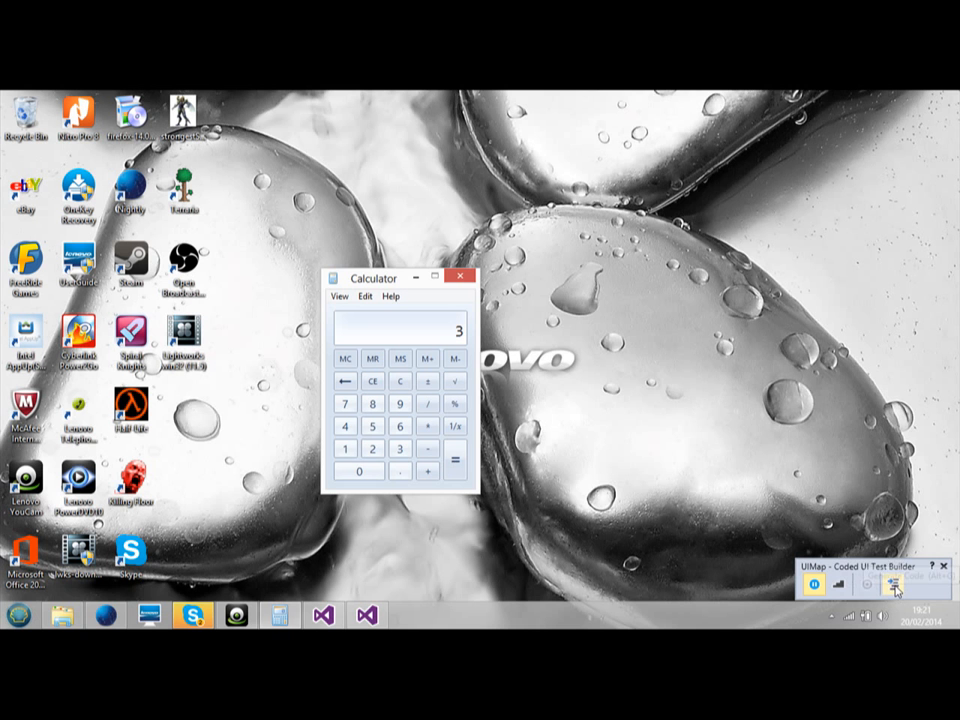
pyautogui.moveTo(892, 584)
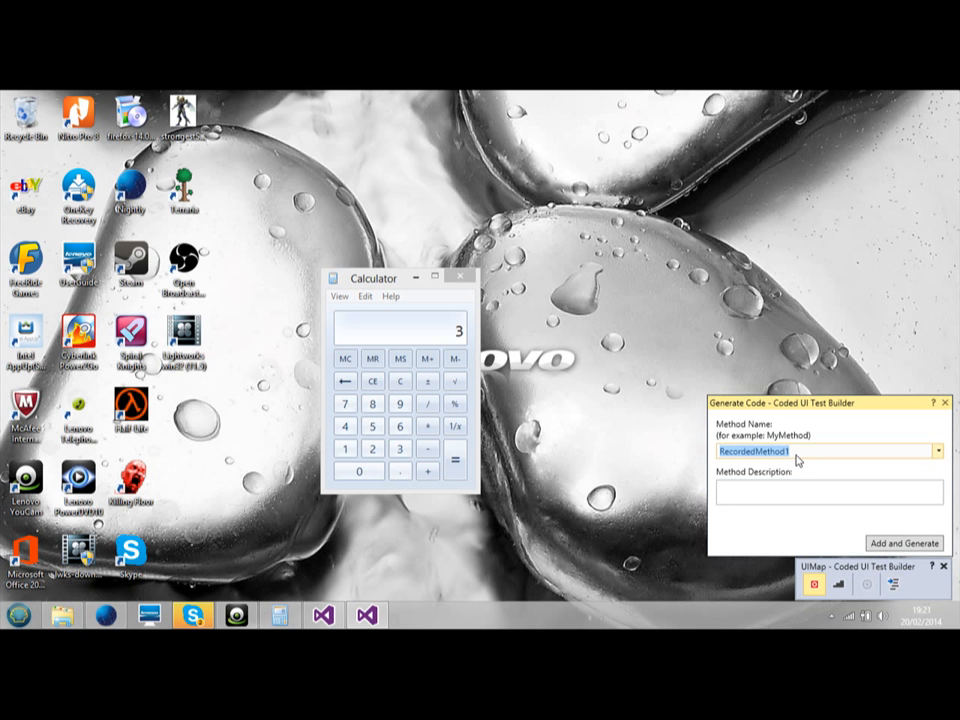
# Generate code for the recorded Calculator steps as a method named starting with 'Add'.
pyautogui.write('A')
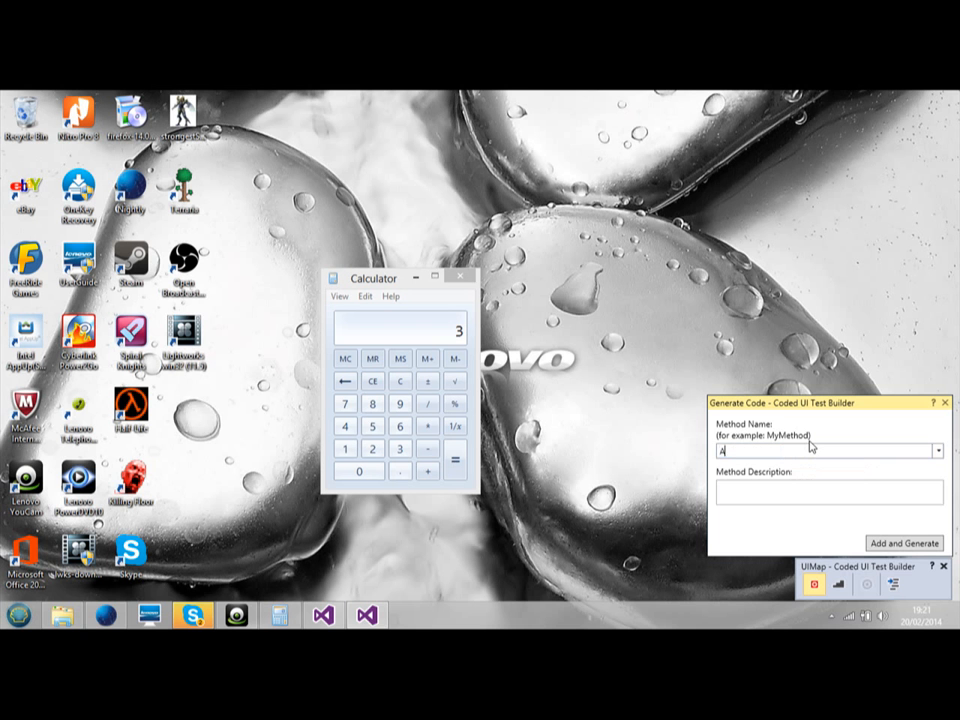
pyautogui.write('ddC')
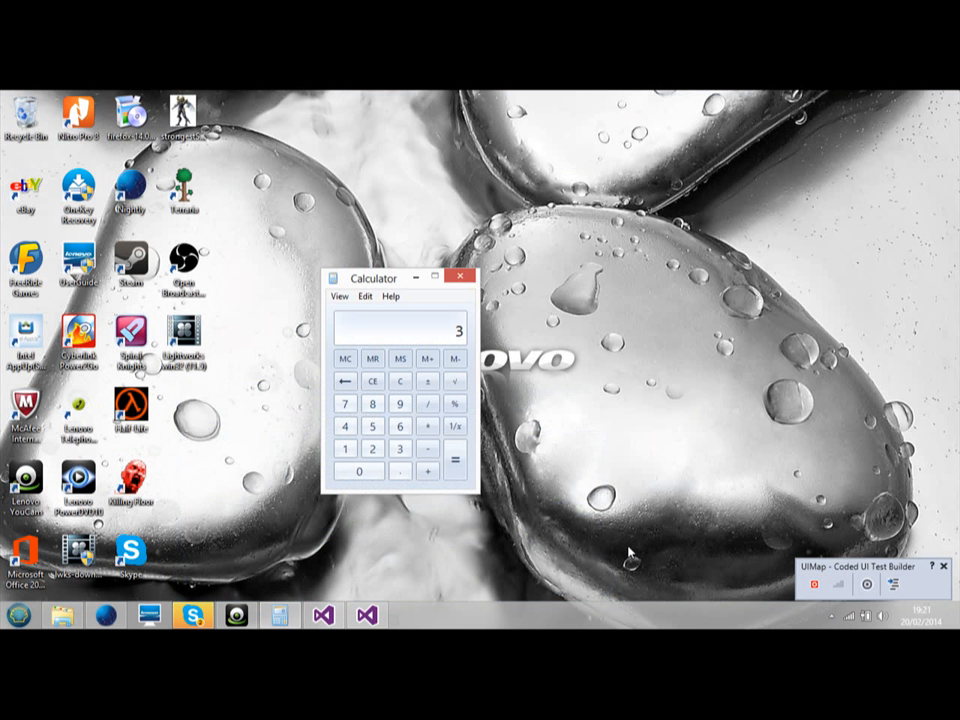
pyautogui.moveTo(730, 492)
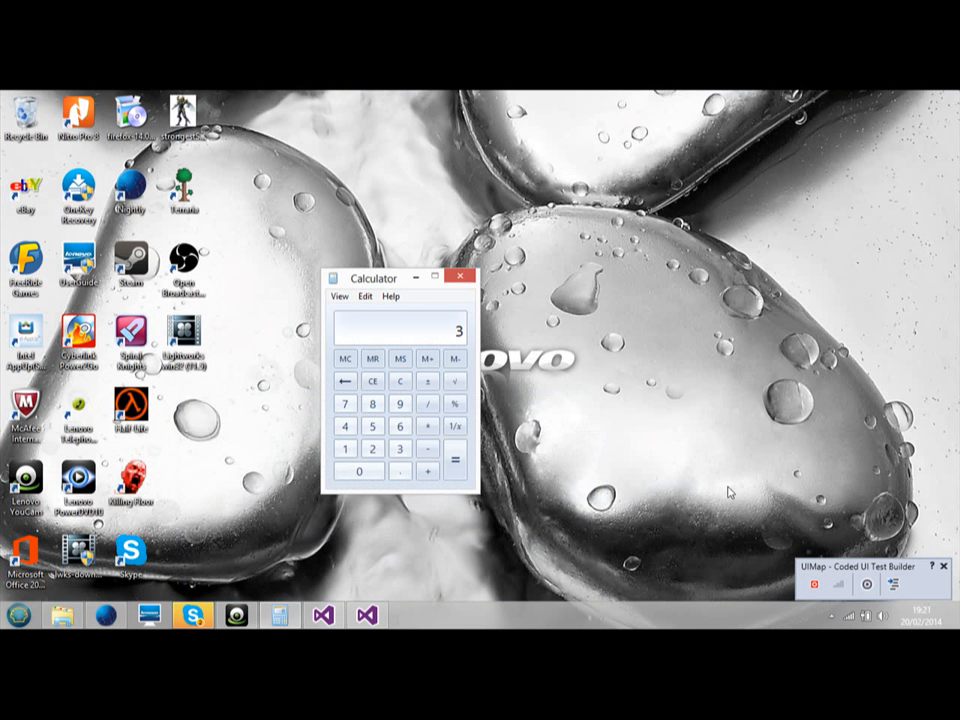
pyautogui.moveTo(756, 476)
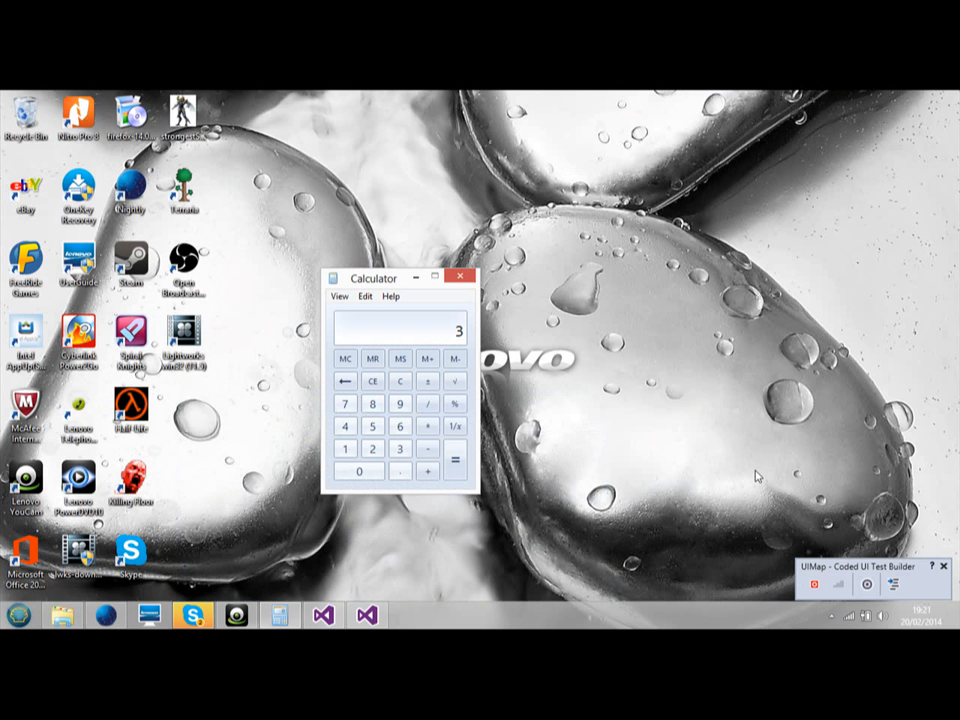
pyautogui.moveTo(814, 584)
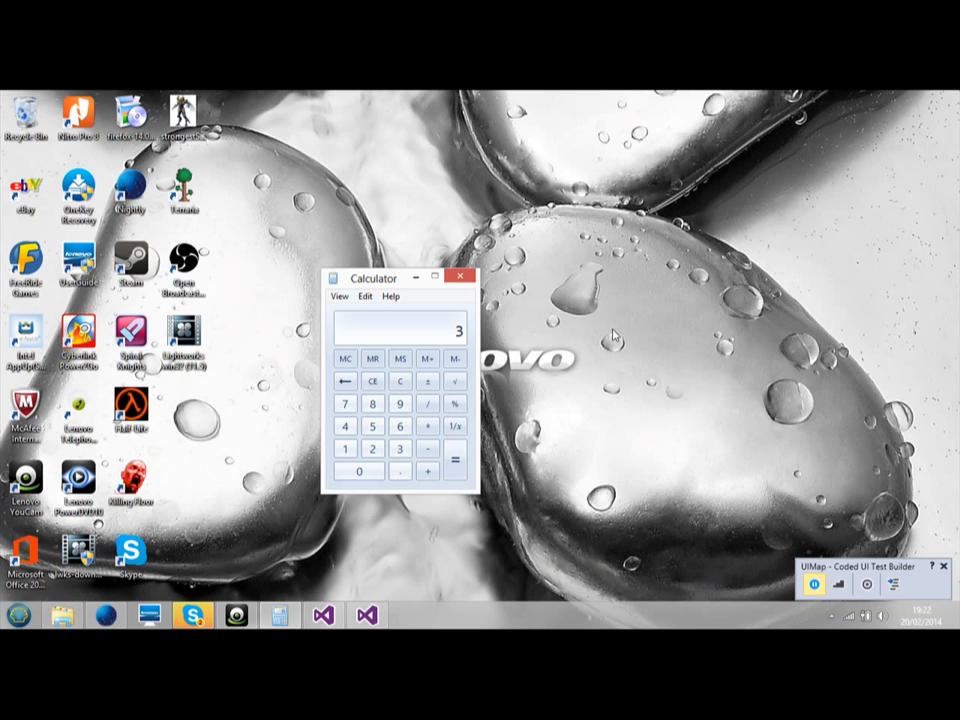
pyautogui.moveTo(604, 404)
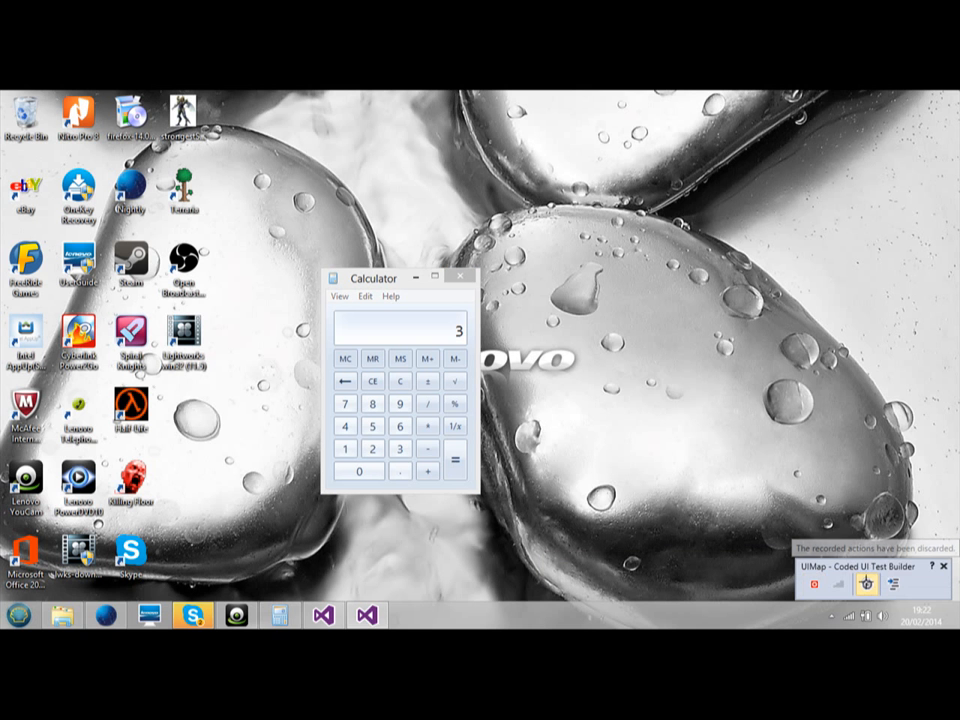
pyautogui.moveTo(552, 392)
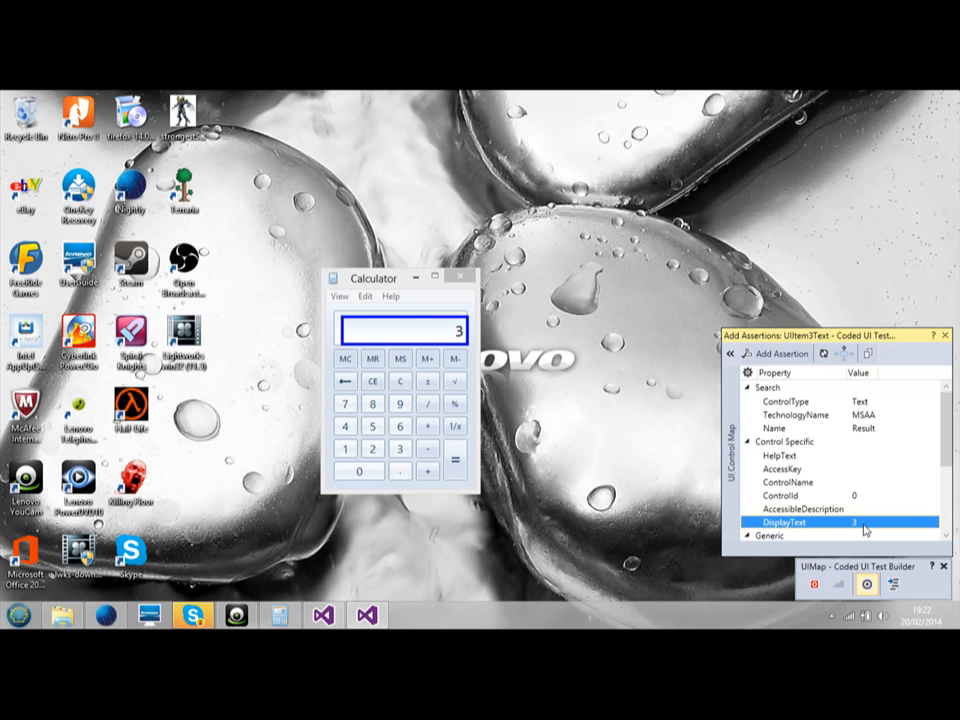
# Add an AreEqual assertion on DisplayText expecting 3 with message 'failed'.
pyautogui.click(780, 352)
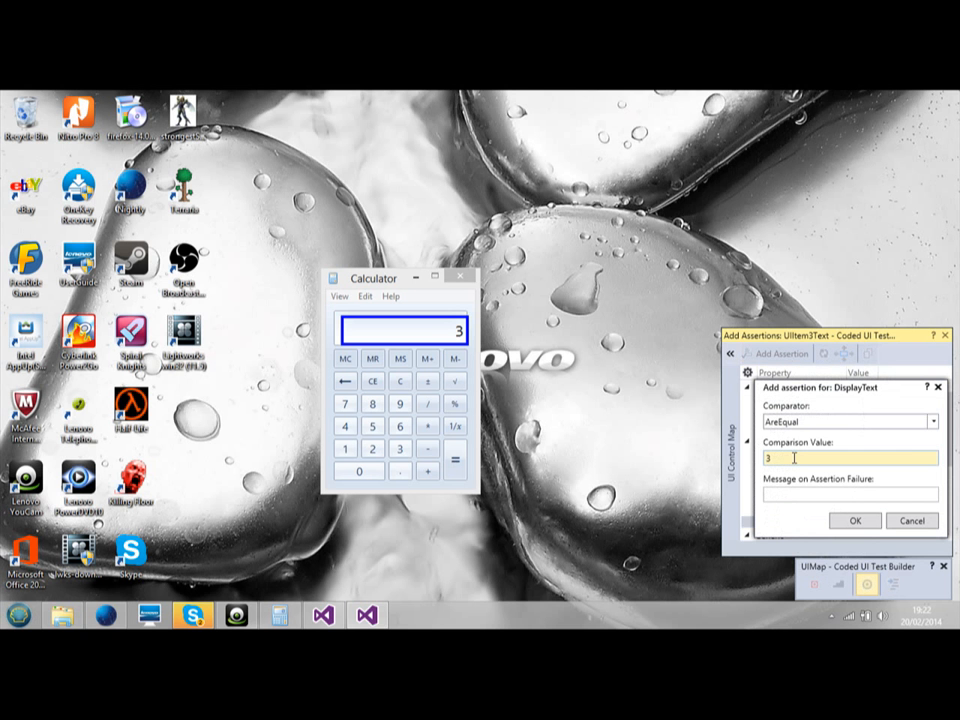
pyautogui.write('failed')
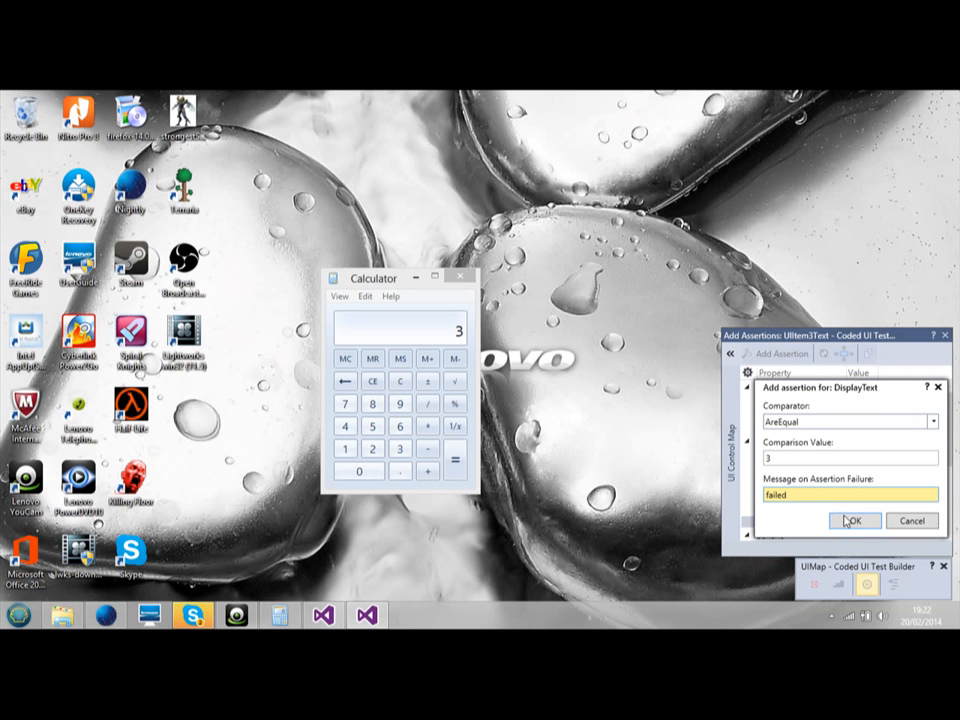
pyautogui.click(852, 520)
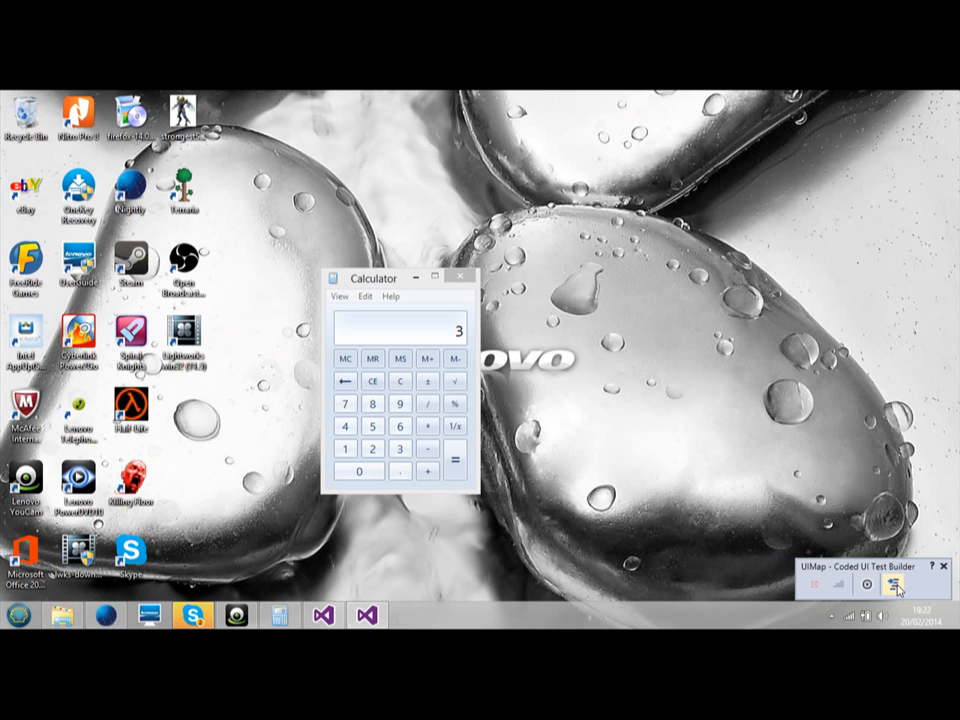
pyautogui.click(892, 584)
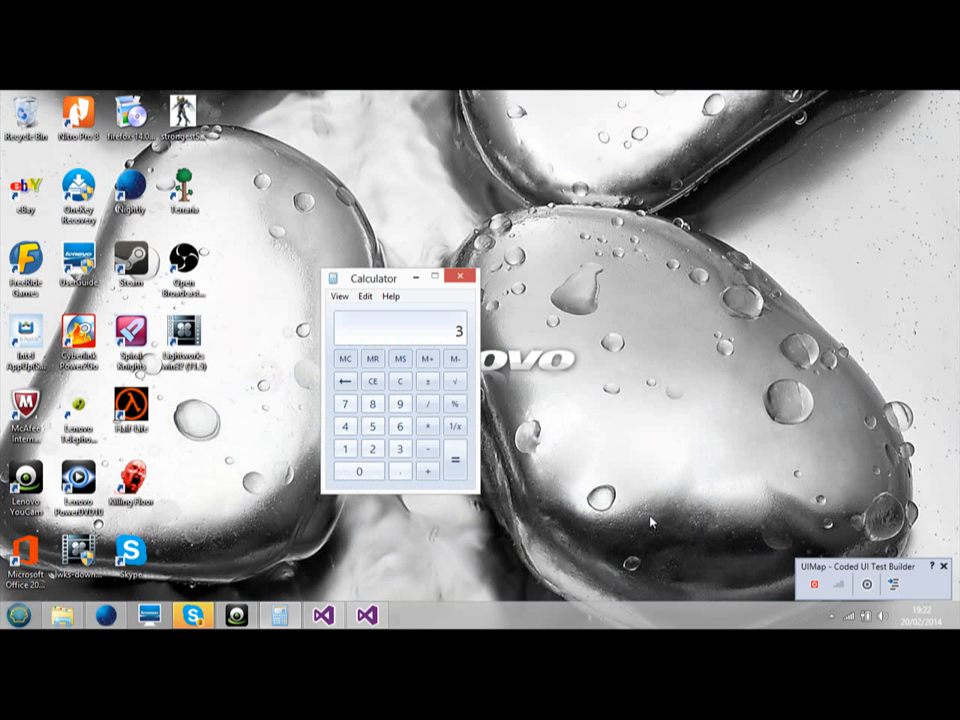
pyautogui.moveTo(744, 564)
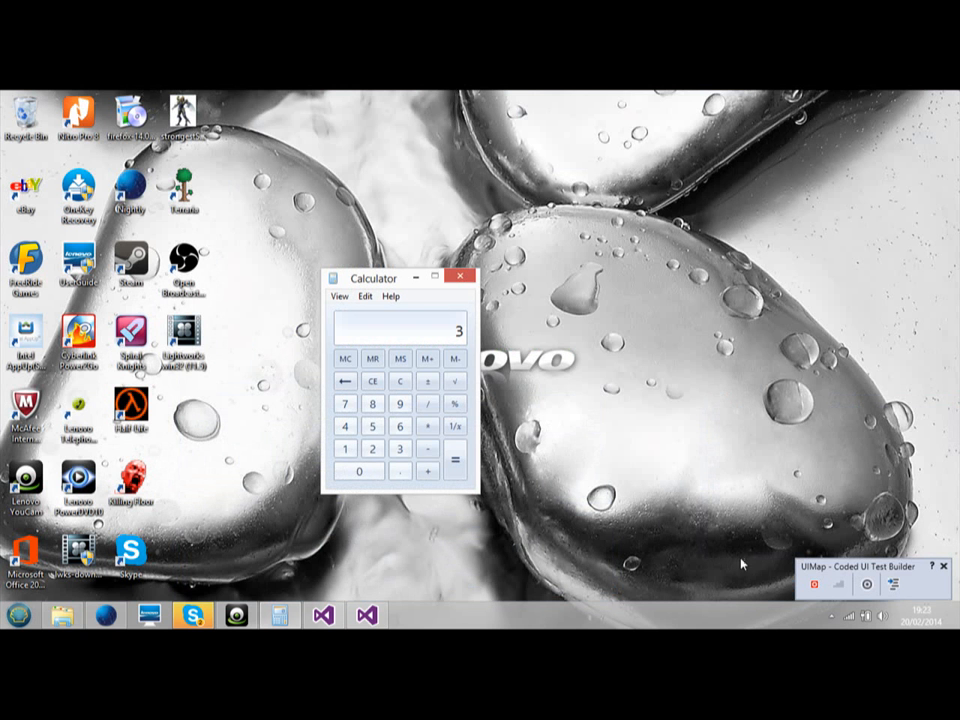
pyautogui.moveTo(818, 584)
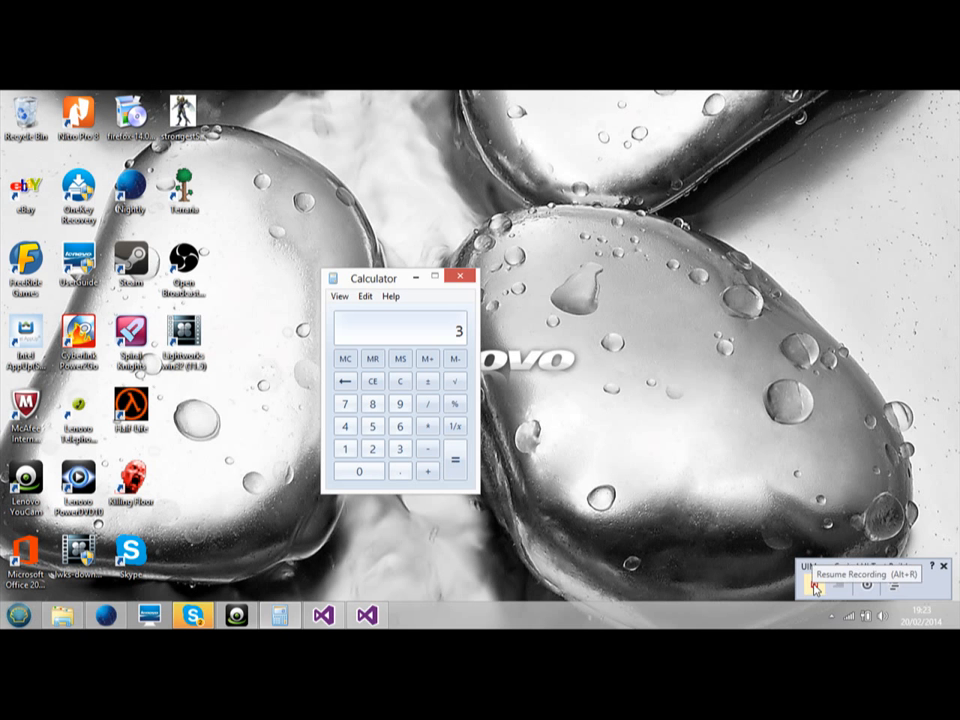
# Pick the Calculator result with the crosshair, assert DisplayText equals 4 with message 'failed', generate as AssertMethod2.
pyautogui.click(816, 588)
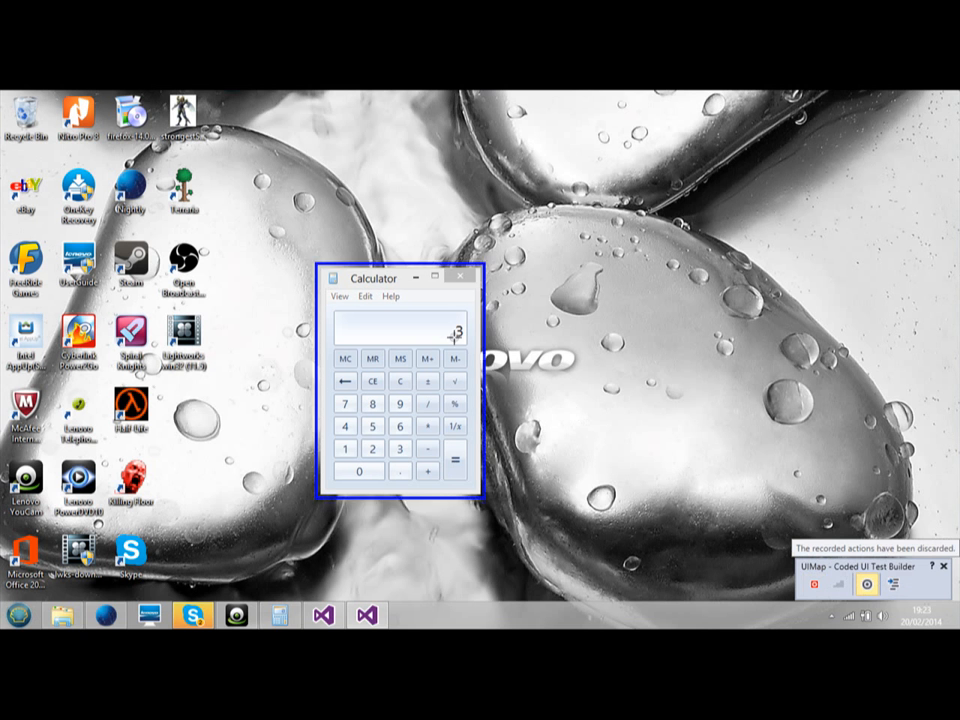
pyautogui.click(400, 330)
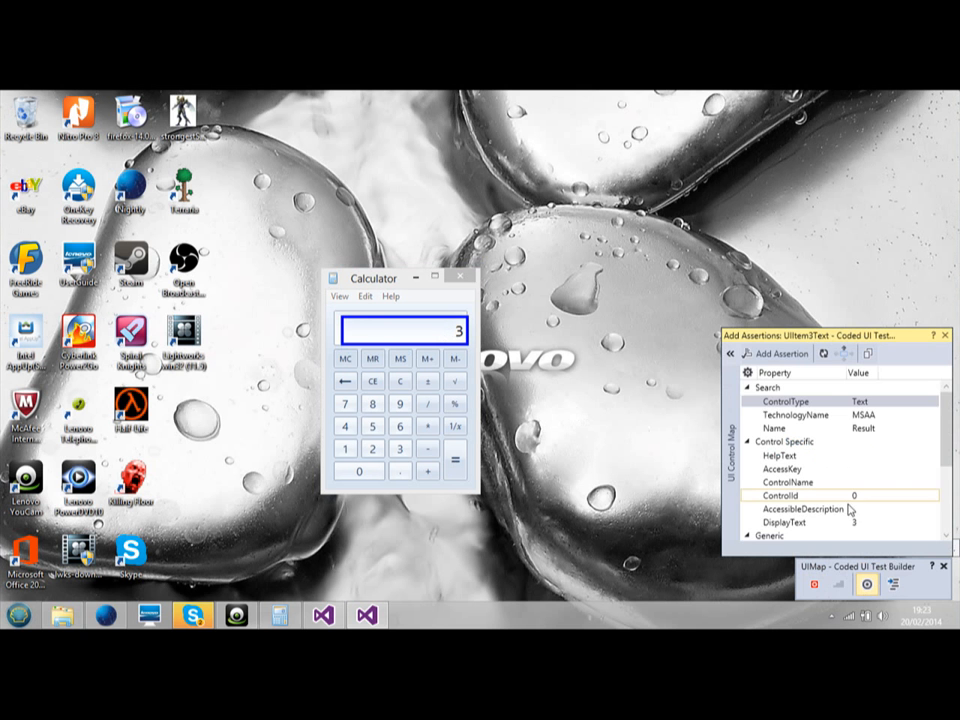
pyautogui.click(780, 522)
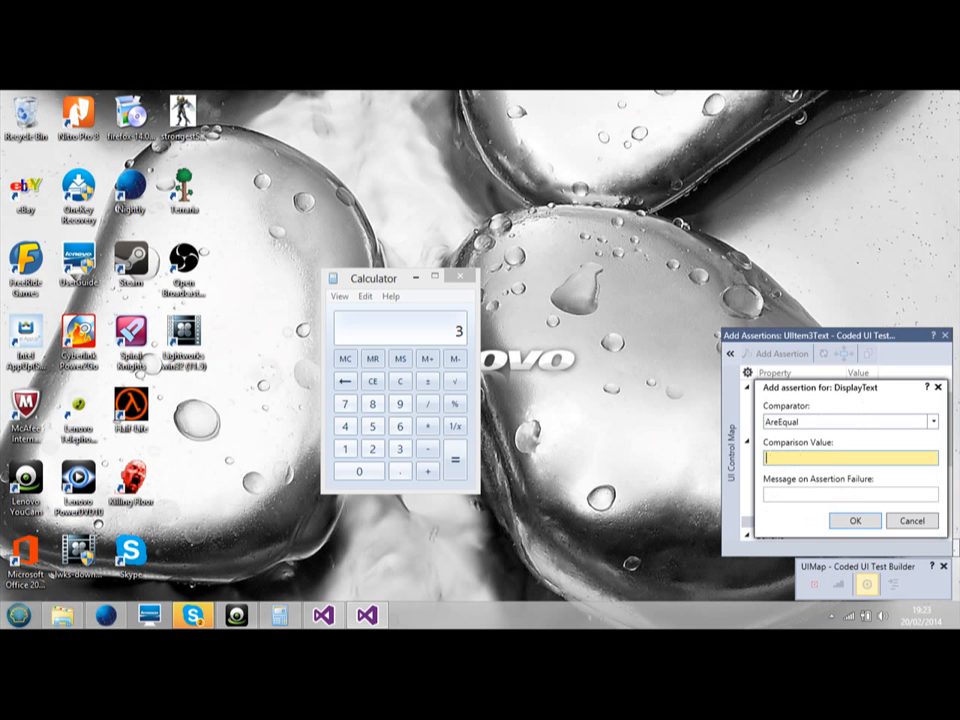
pyautogui.write('4')
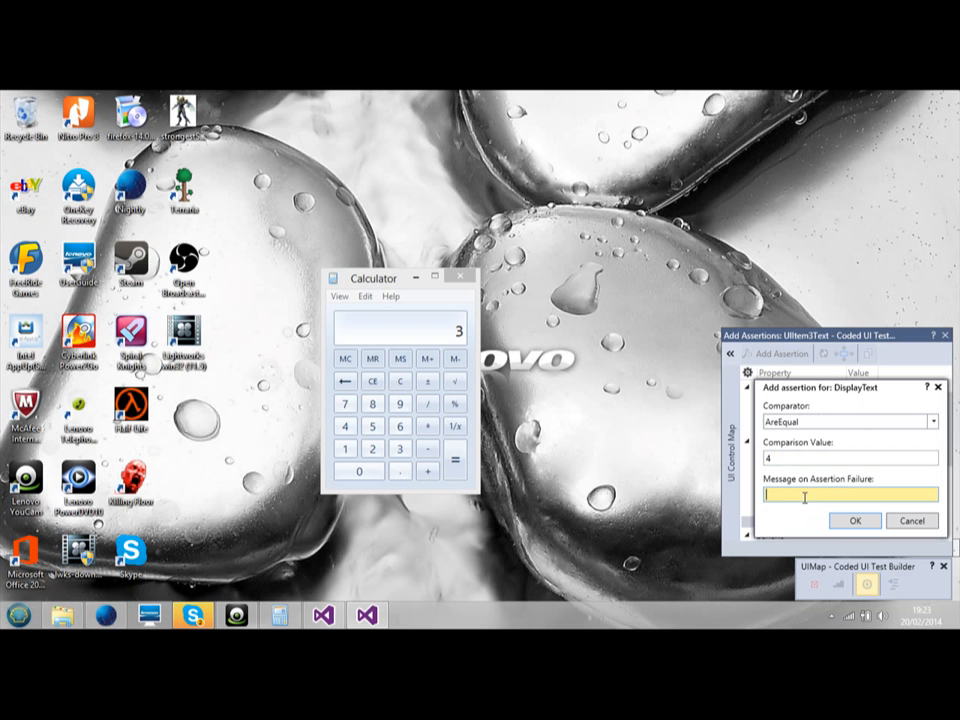
pyautogui.write('failed')
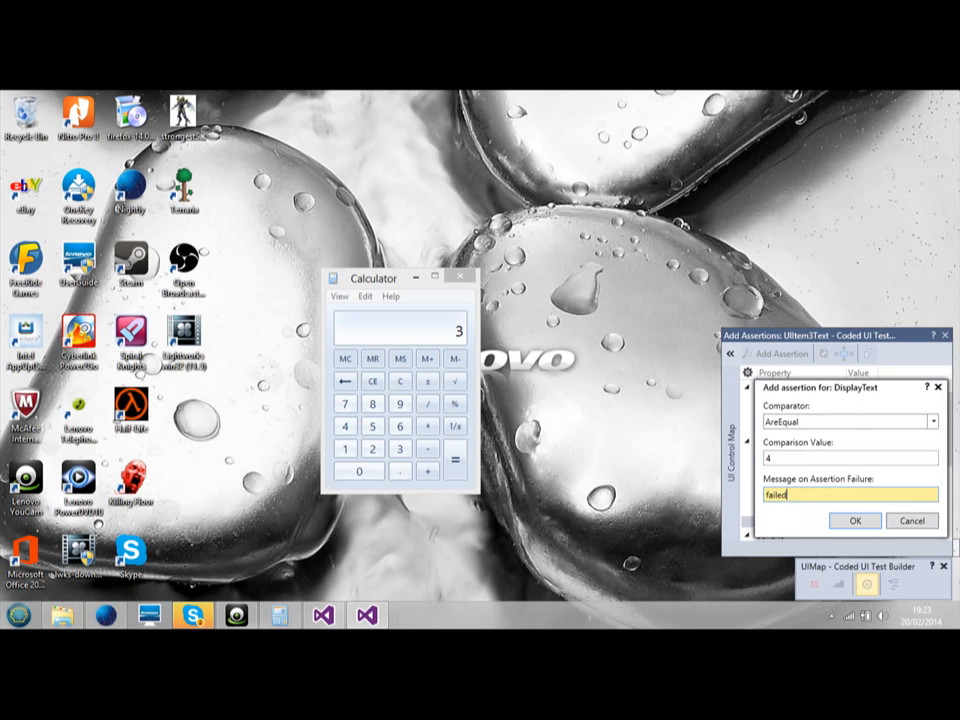
pyautogui.click(856, 520)
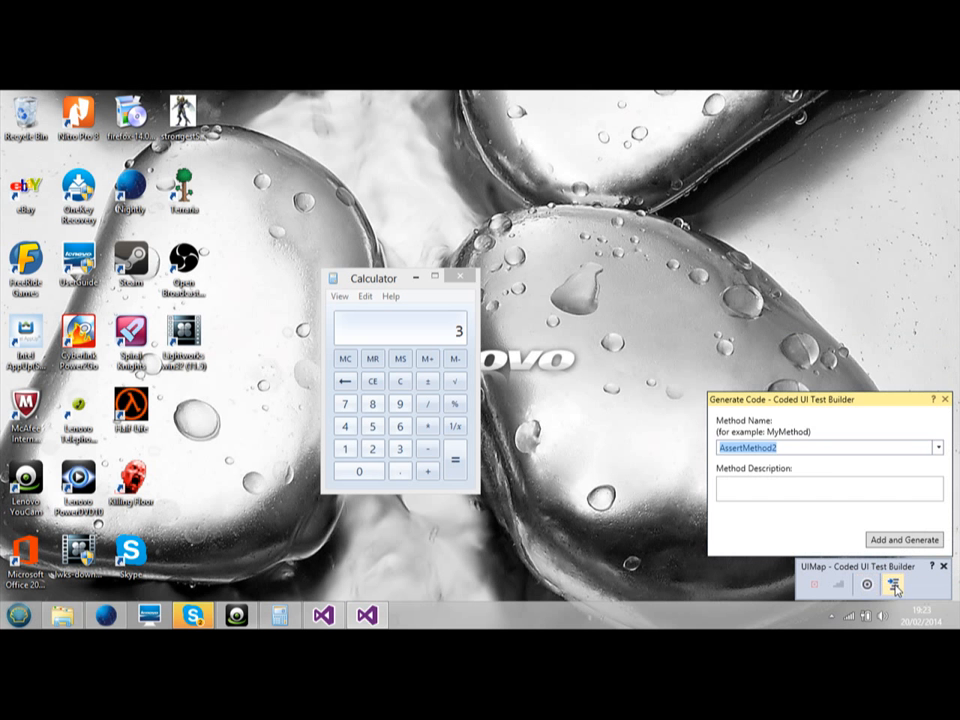
pyautogui.click(904, 540)
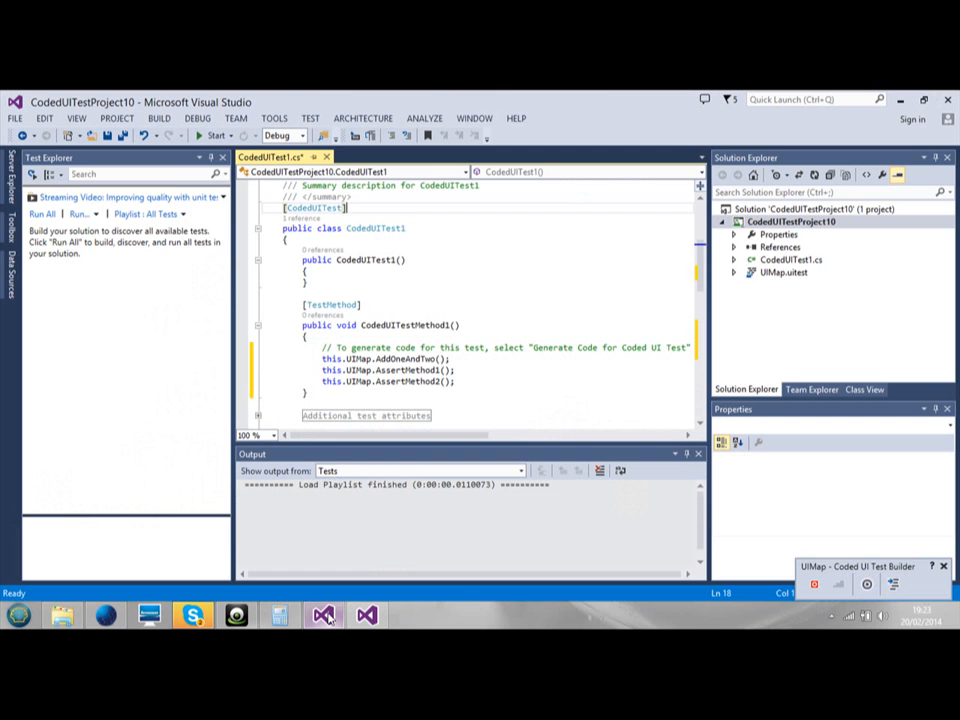
# Expand UIMap.uitest, open UIMap.Designer.cs and scroll to the generated AddOneAndTwo method.
pyautogui.click(480, 380)
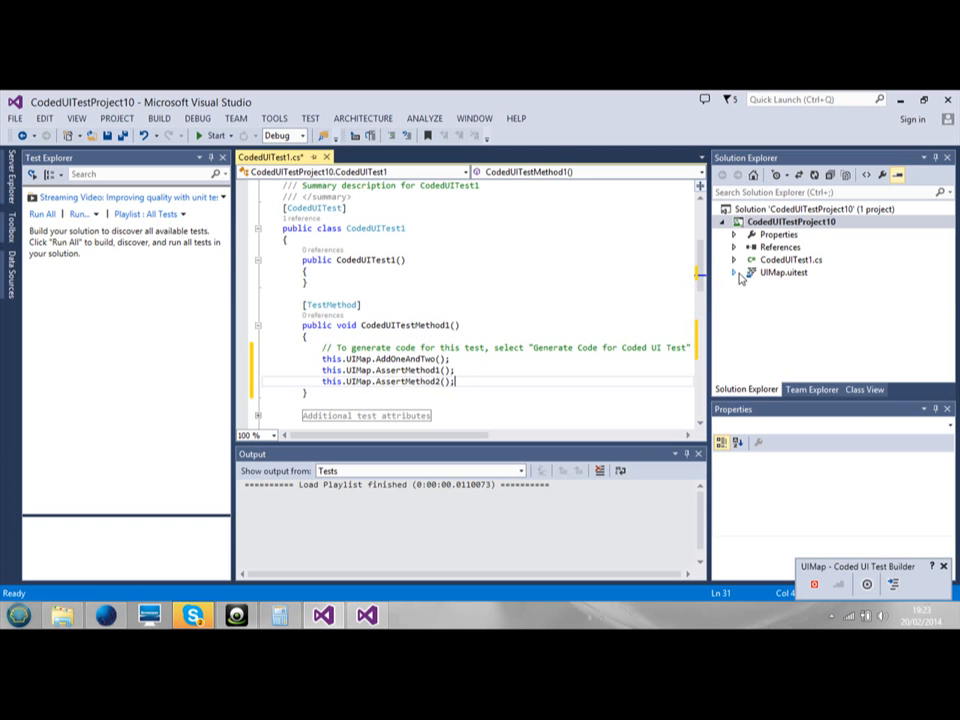
pyautogui.click(734, 272)
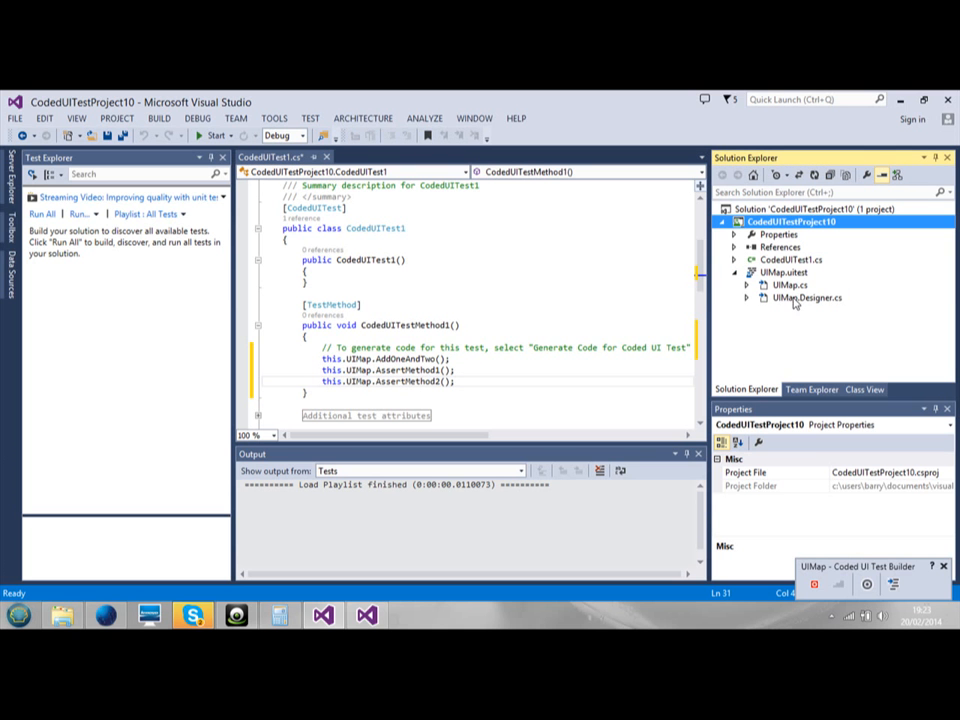
pyautogui.doubleClick(806, 296)
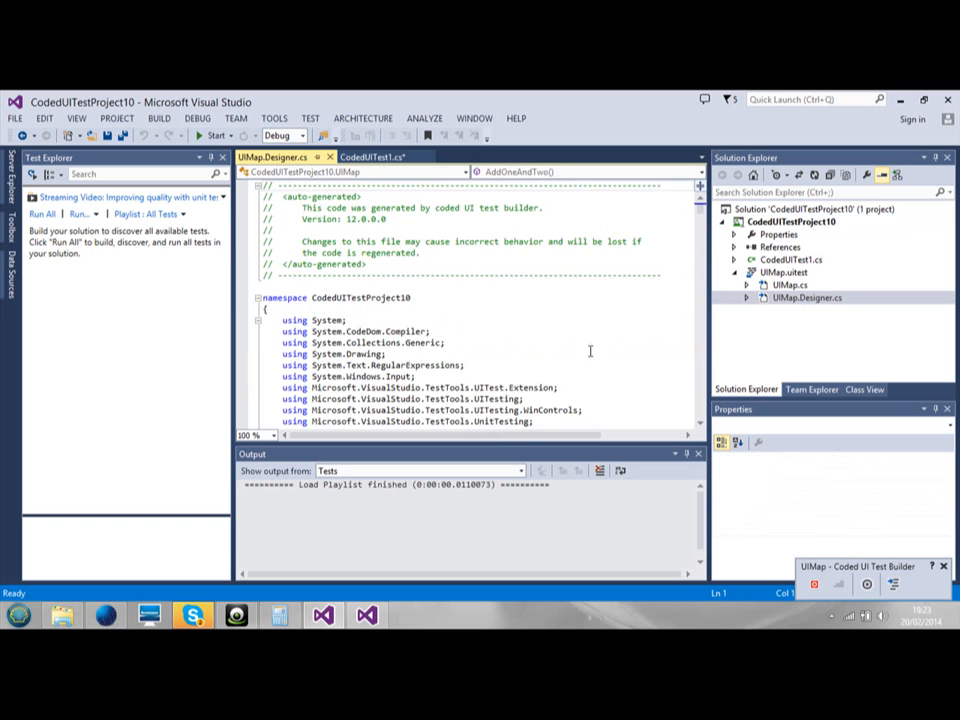
pyautogui.scroll(-3)
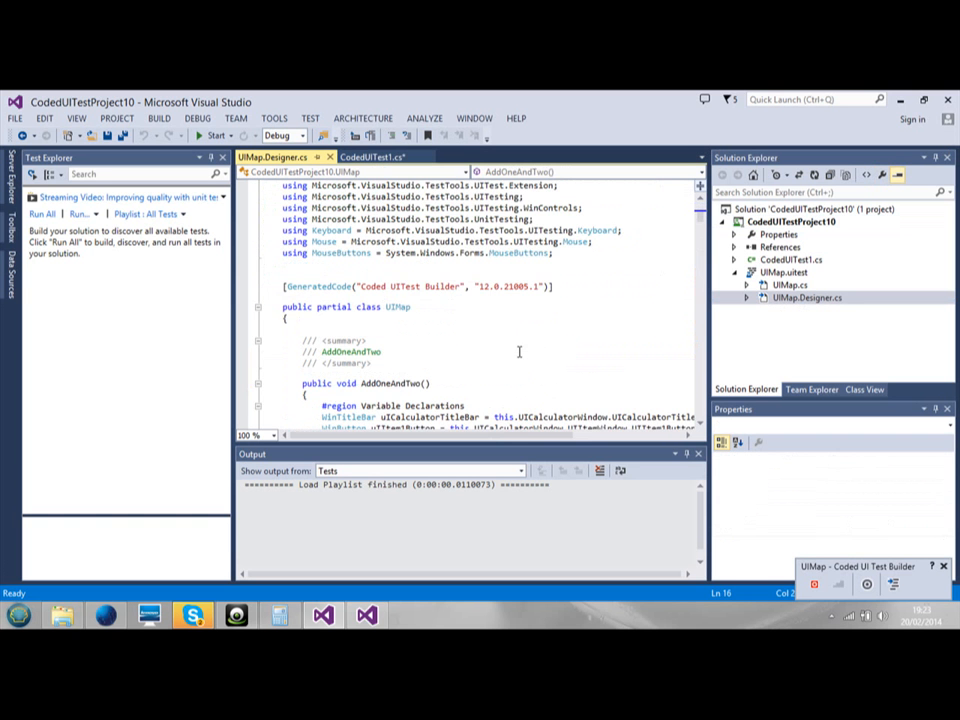
pyautogui.scroll(-3)
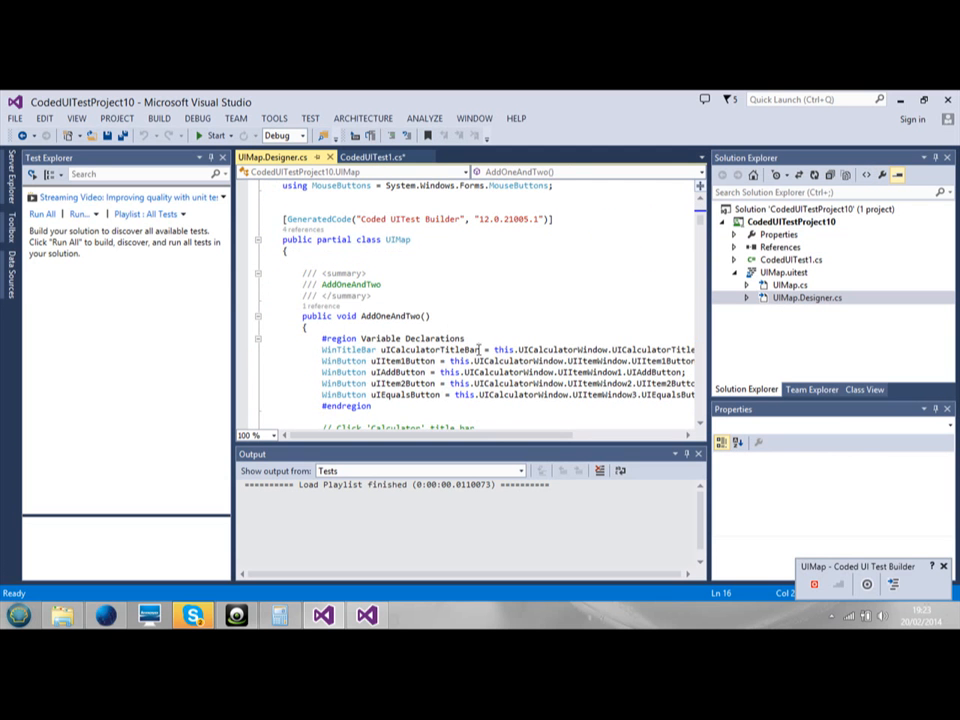
pyautogui.scroll(-3)
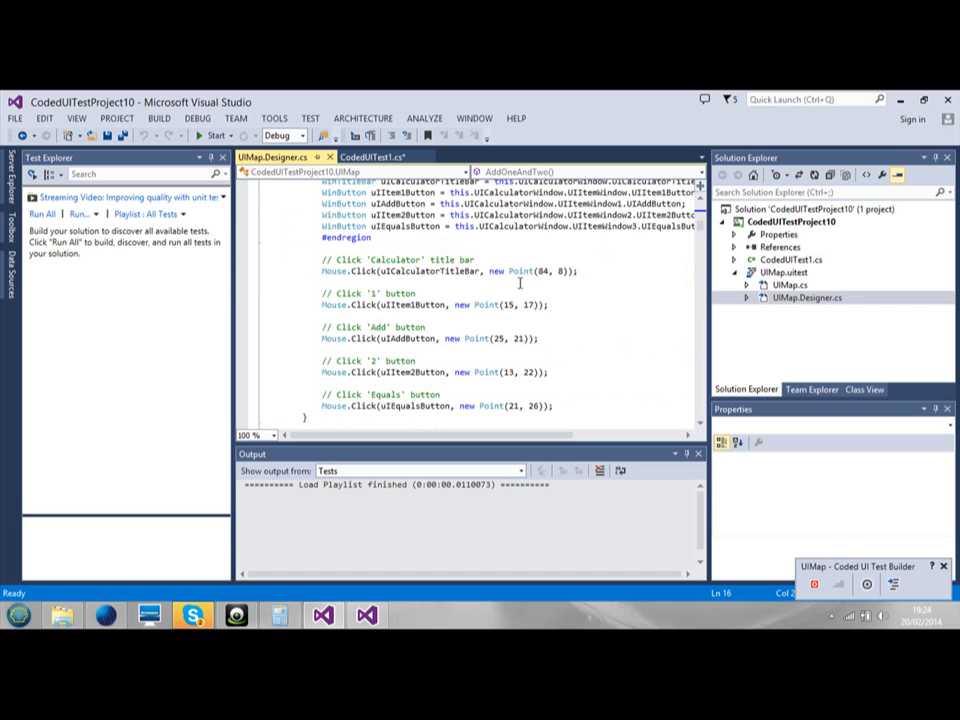
pyautogui.moveTo(448, 312)
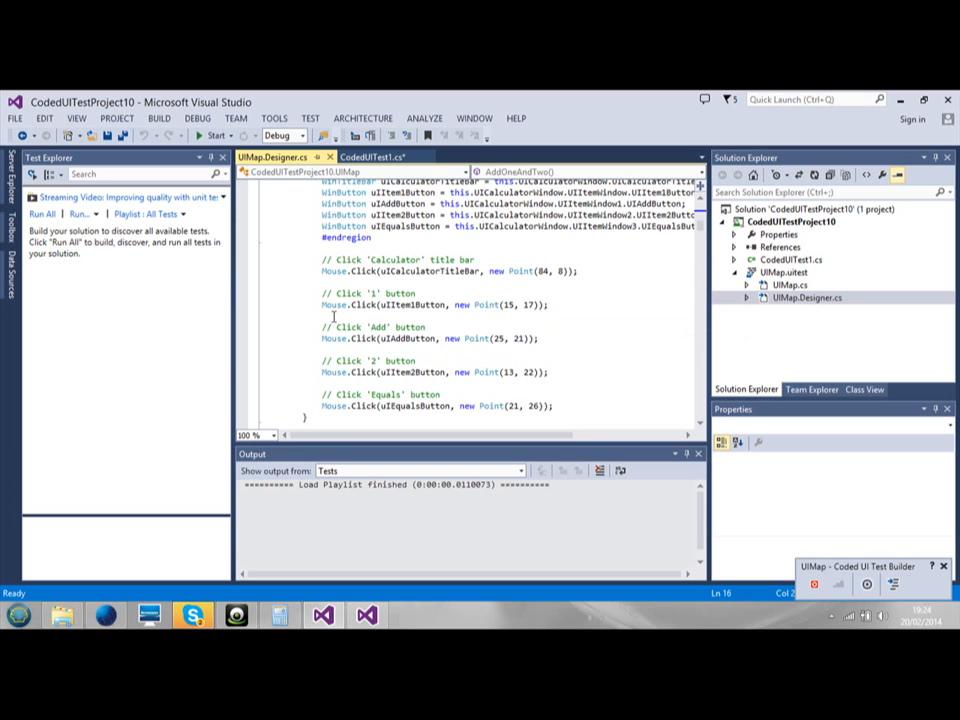
pyautogui.scroll(-3)
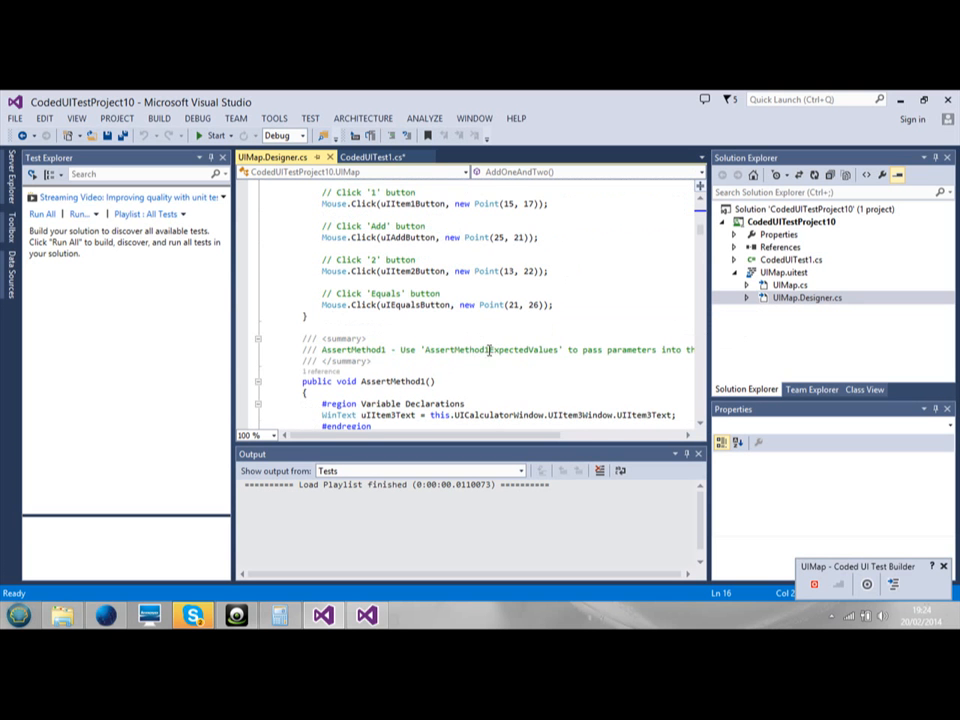
pyautogui.scroll(-3)
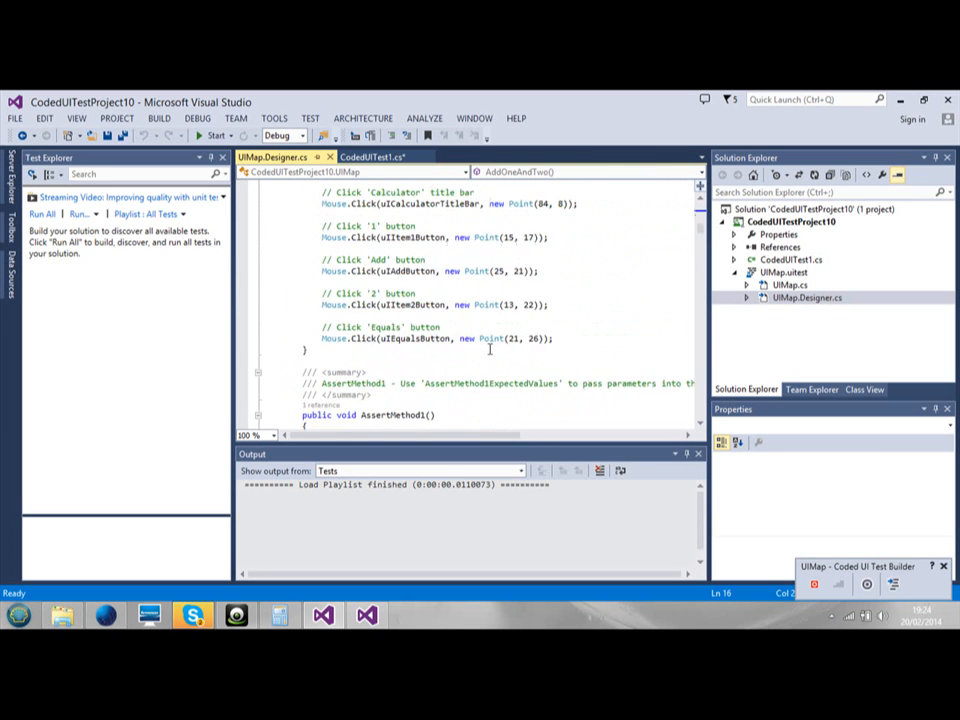
pyautogui.scroll(-3)
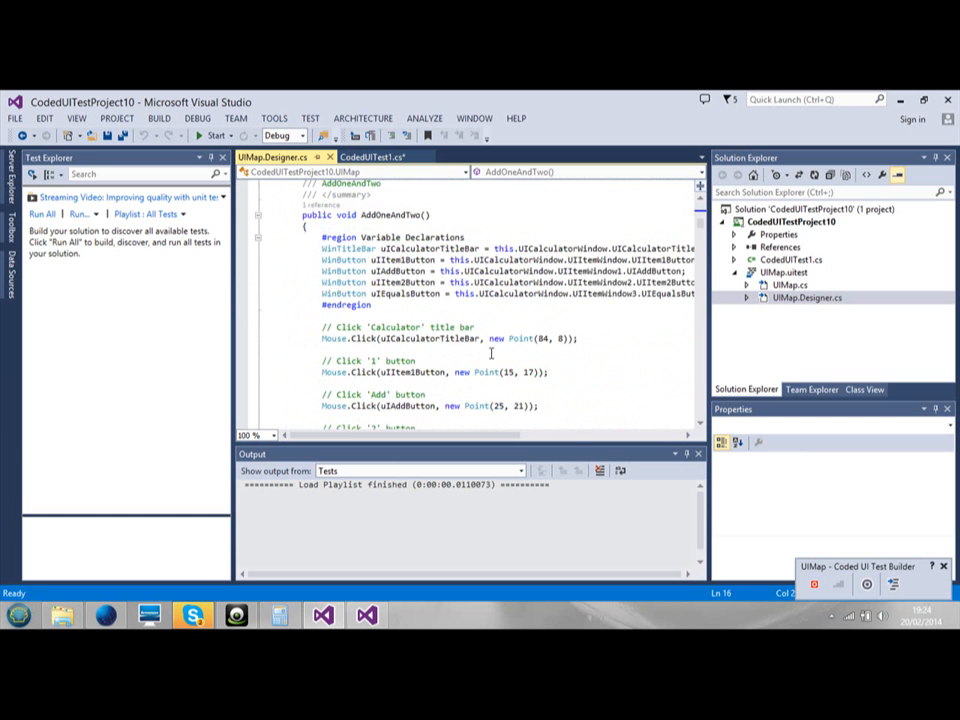
pyautogui.scroll(3)
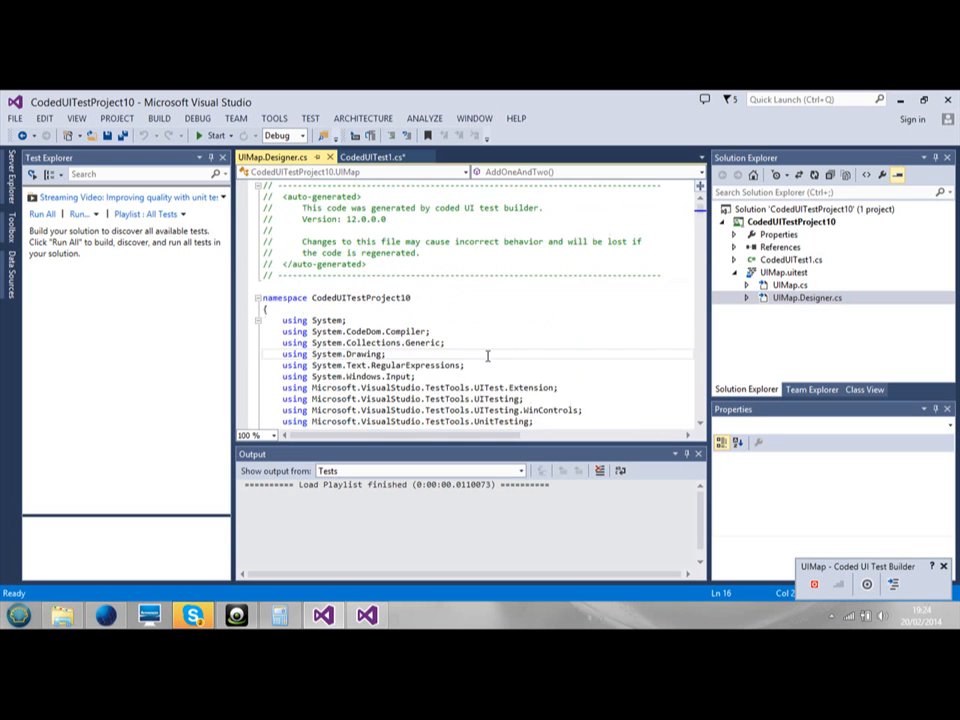
pyautogui.scroll(-3)
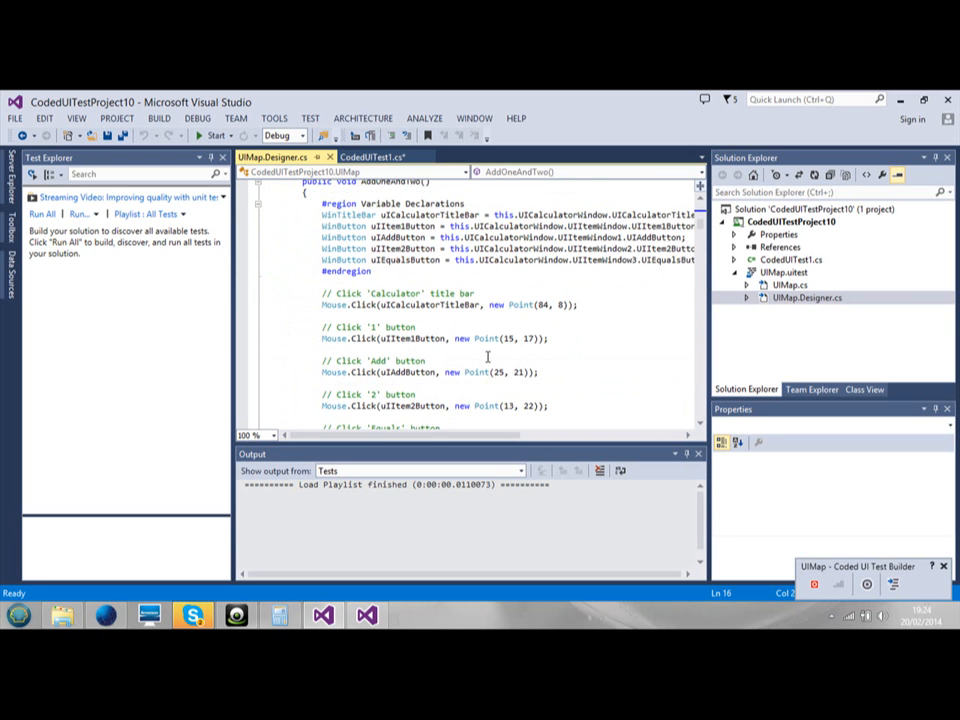
pyautogui.scroll(3)
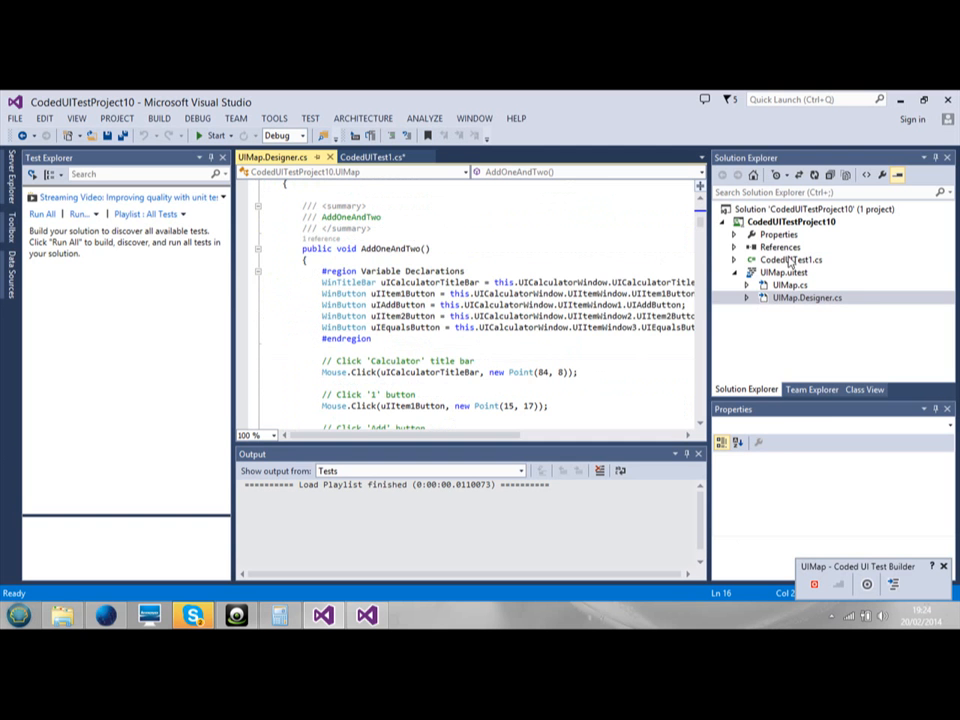
# Comment out this.UIMap.AssertMethod2(); in CodedUITest1.cs, build, and Run All in Test Explorer.
pyautogui.click(792, 260)
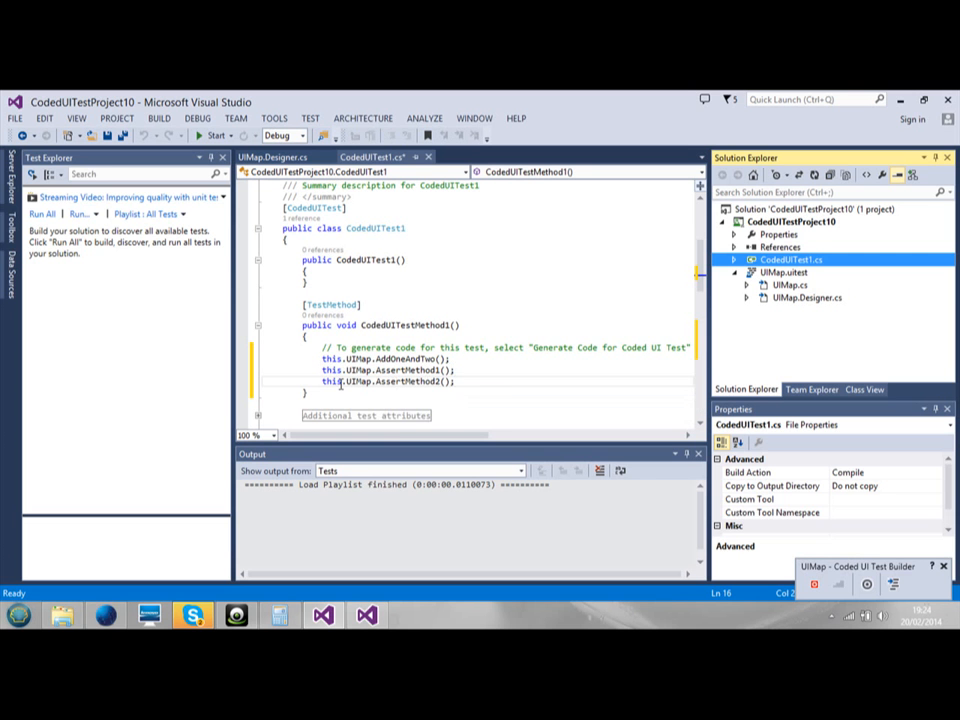
pyautogui.click(348, 396)
pyautogui.write('//')
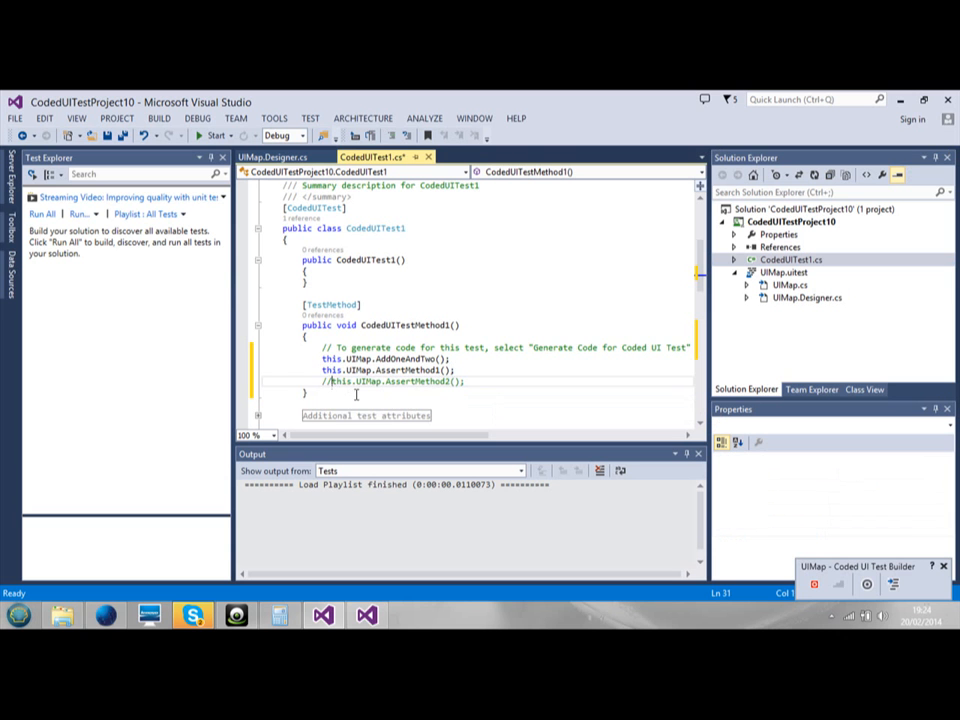
pyautogui.click(456, 370)
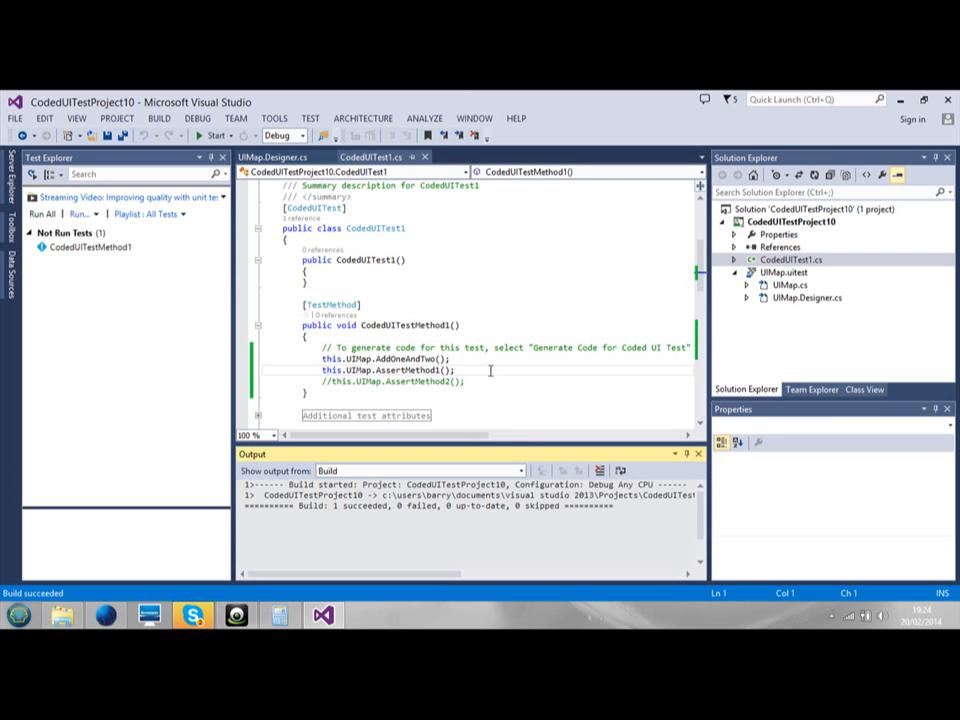
pyautogui.click(40, 212)
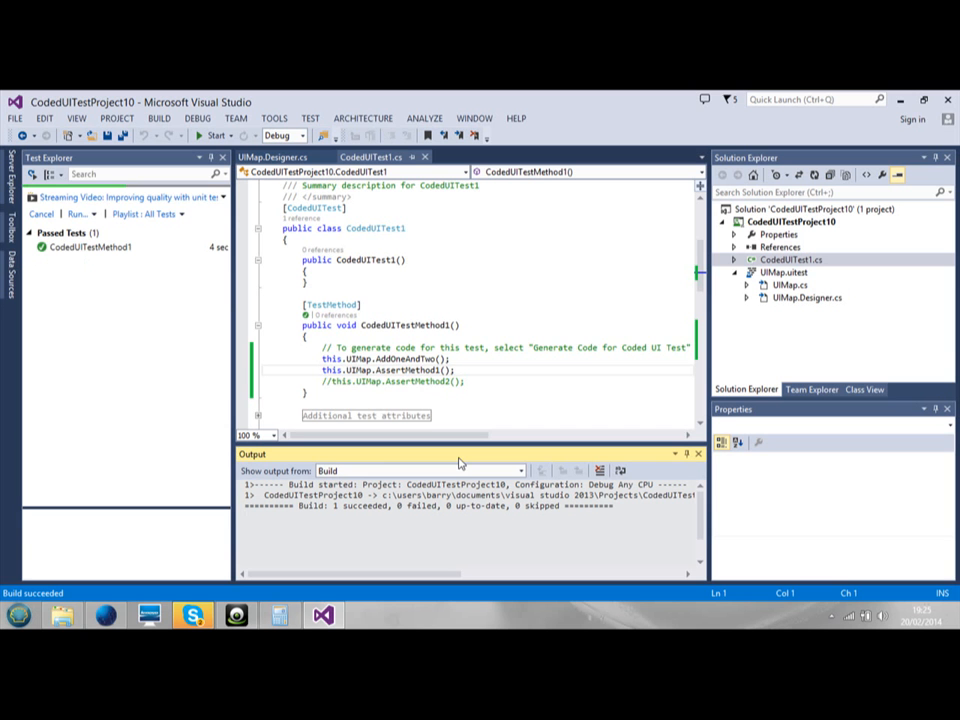
pyautogui.click(40, 212)
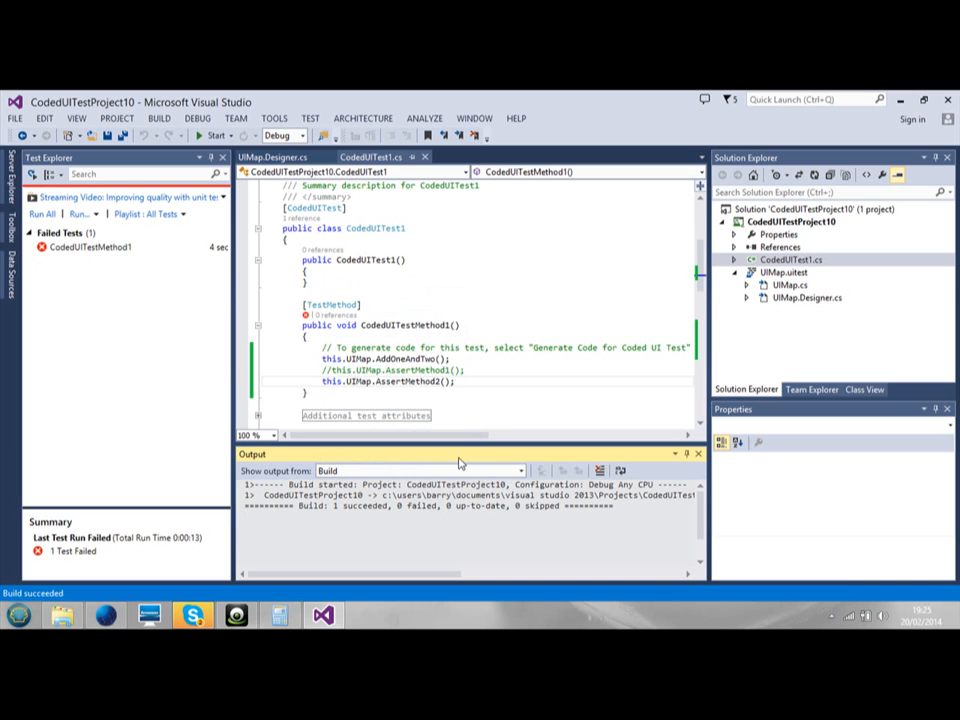
pyautogui.moveTo(120, 256)
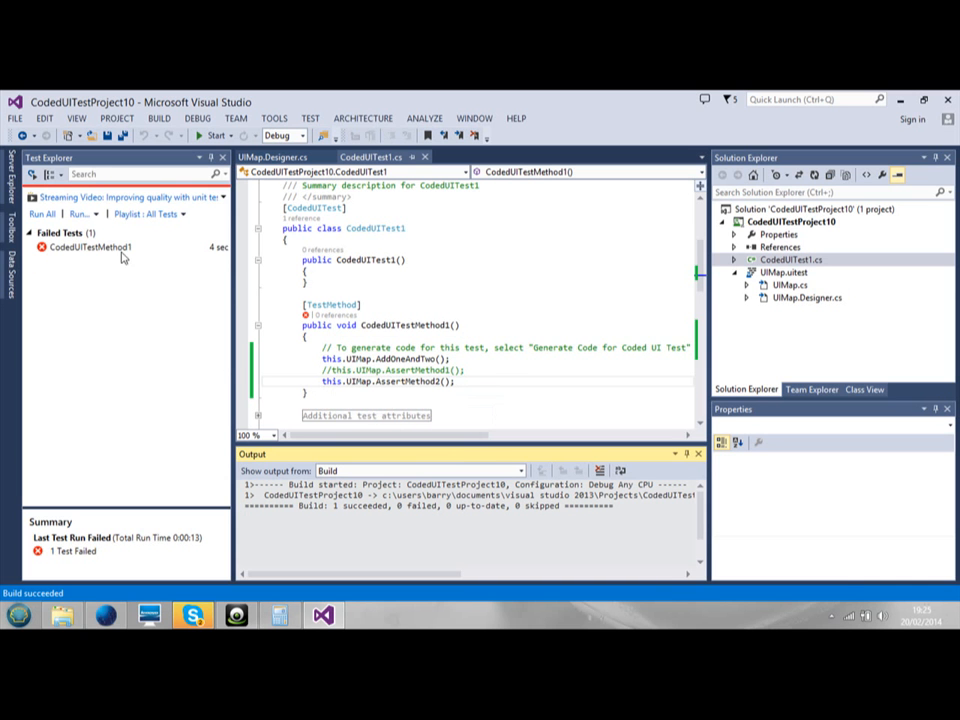
# Select failed CodedUITestMethod1 to show Assert.AreEqual expected 4 but got 3 from AssertMethod2.
pyautogui.click(90, 246)
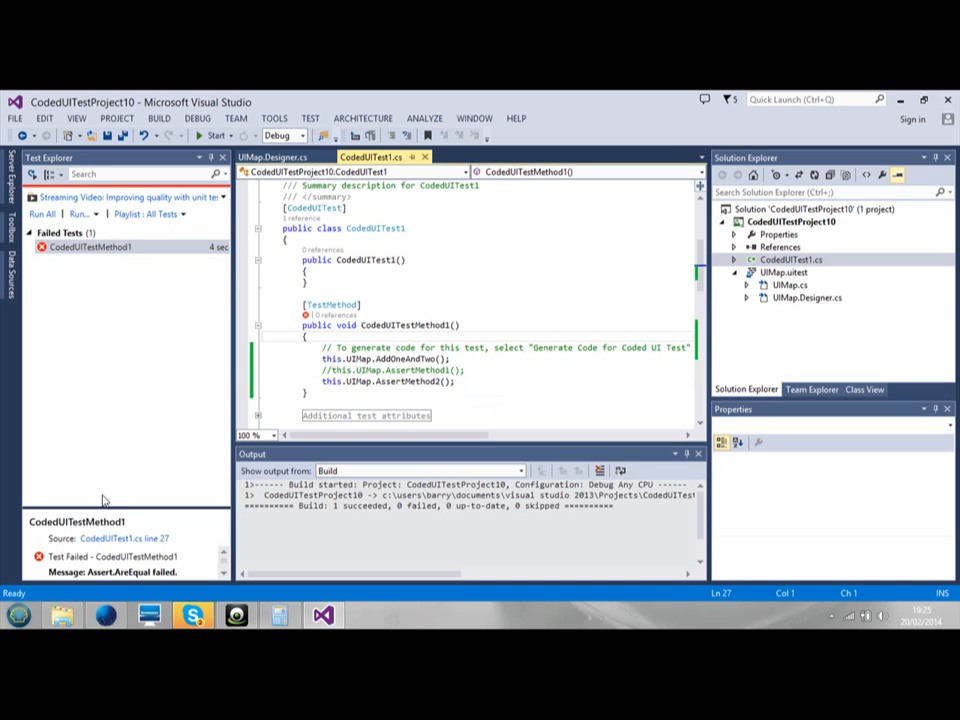
pyautogui.click(90, 246)
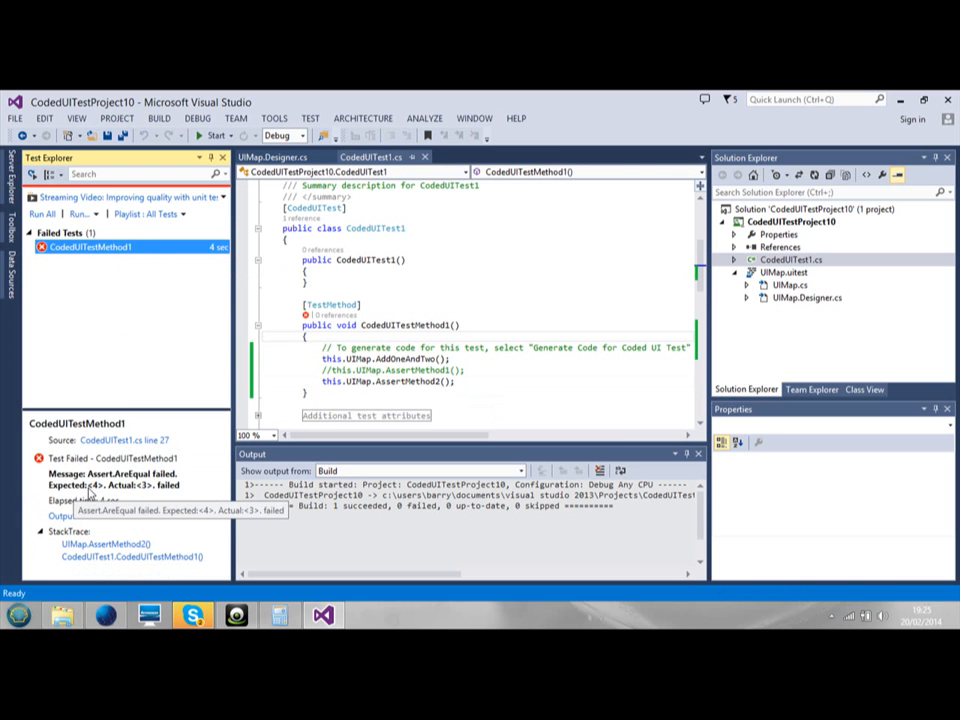
pyautogui.moveTo(92, 492)
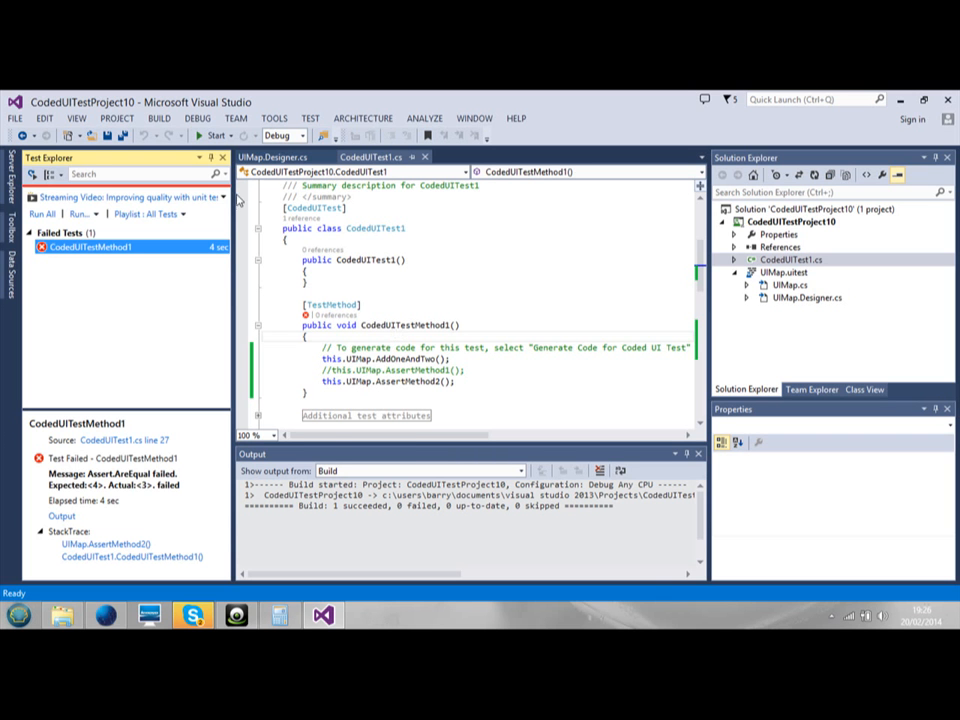
# Add CodedUITest2 via PROJECT > Add Coded UI Test with Record actions, then return to its code.
pyautogui.click(116, 118)
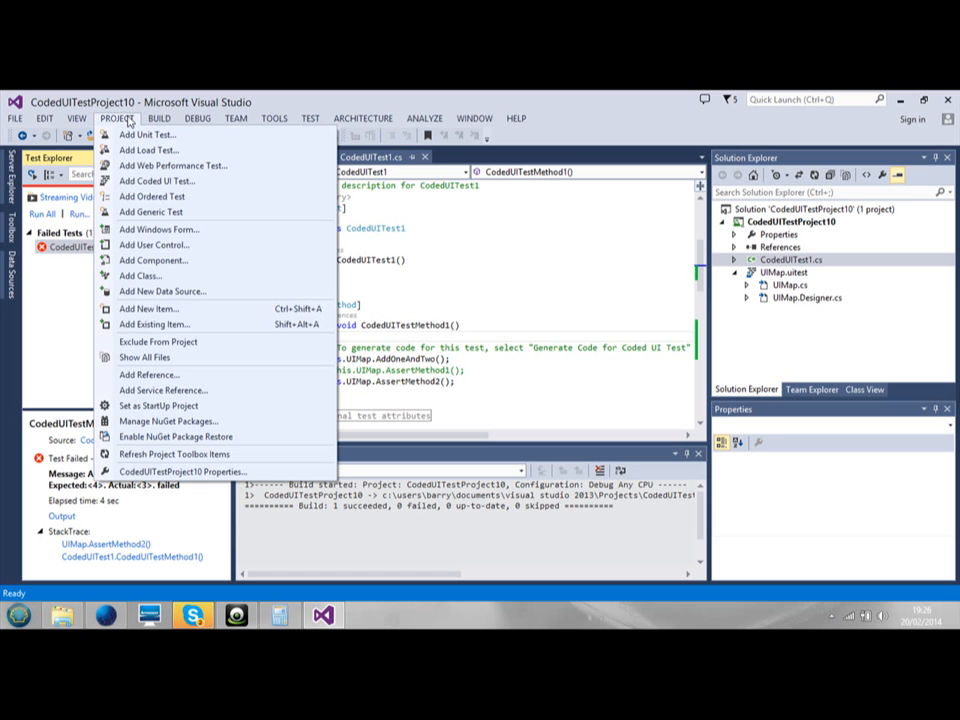
pyautogui.moveTo(156, 180)
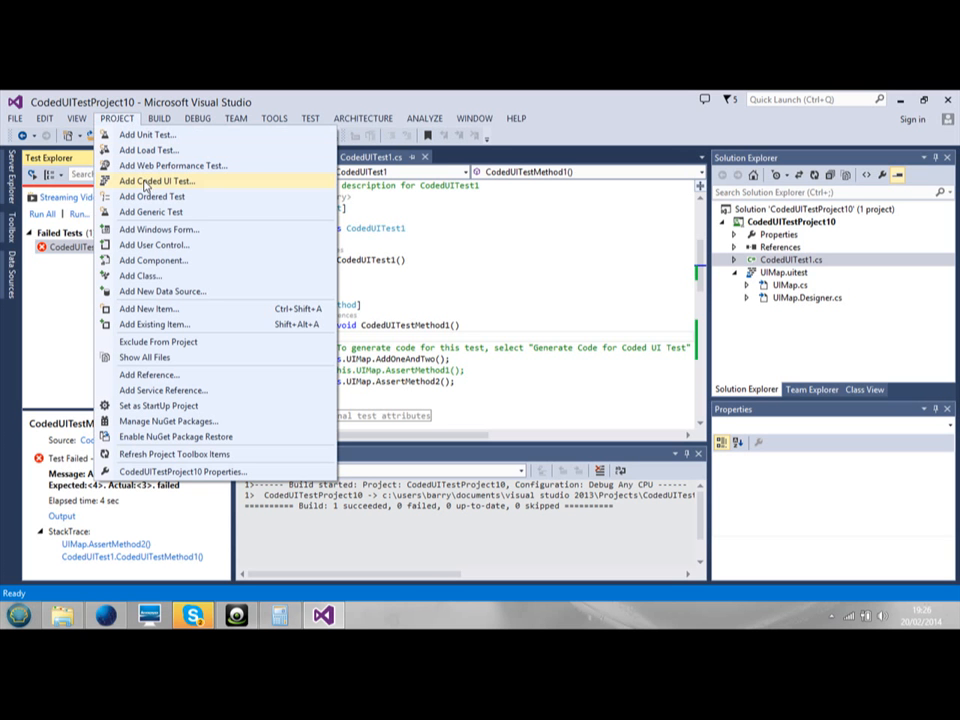
pyautogui.moveTo(164, 198)
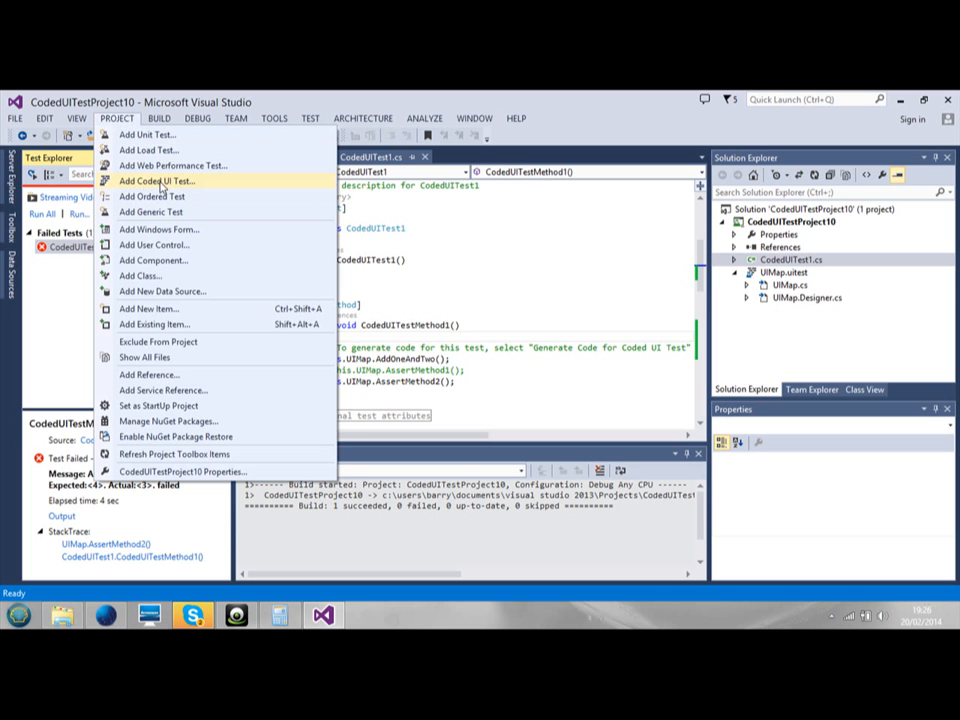
pyautogui.moveTo(160, 188)
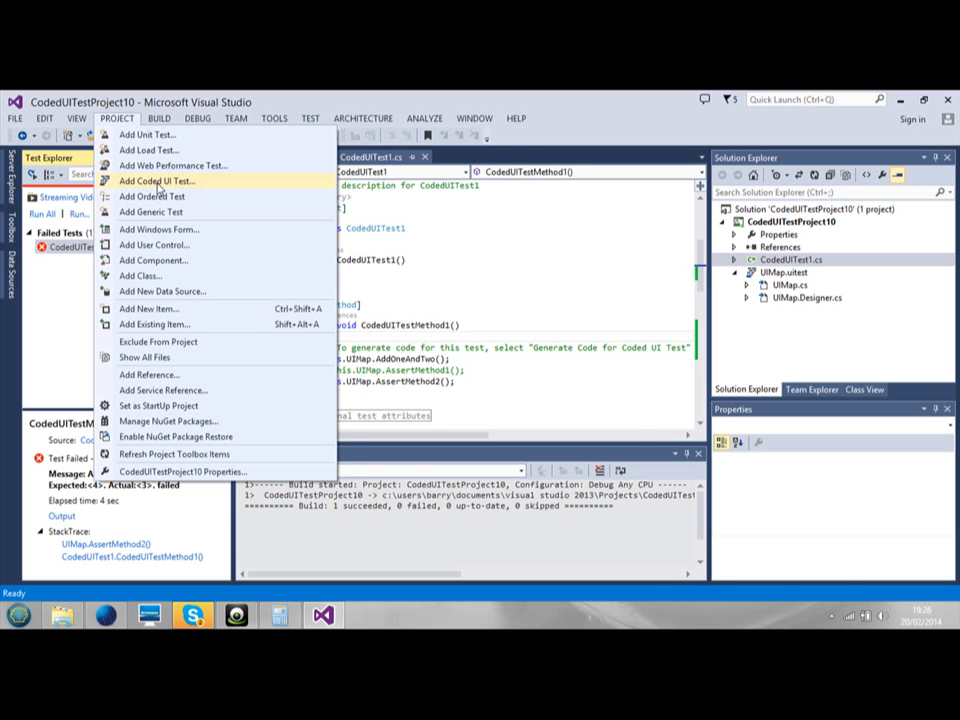
pyautogui.click(156, 180)
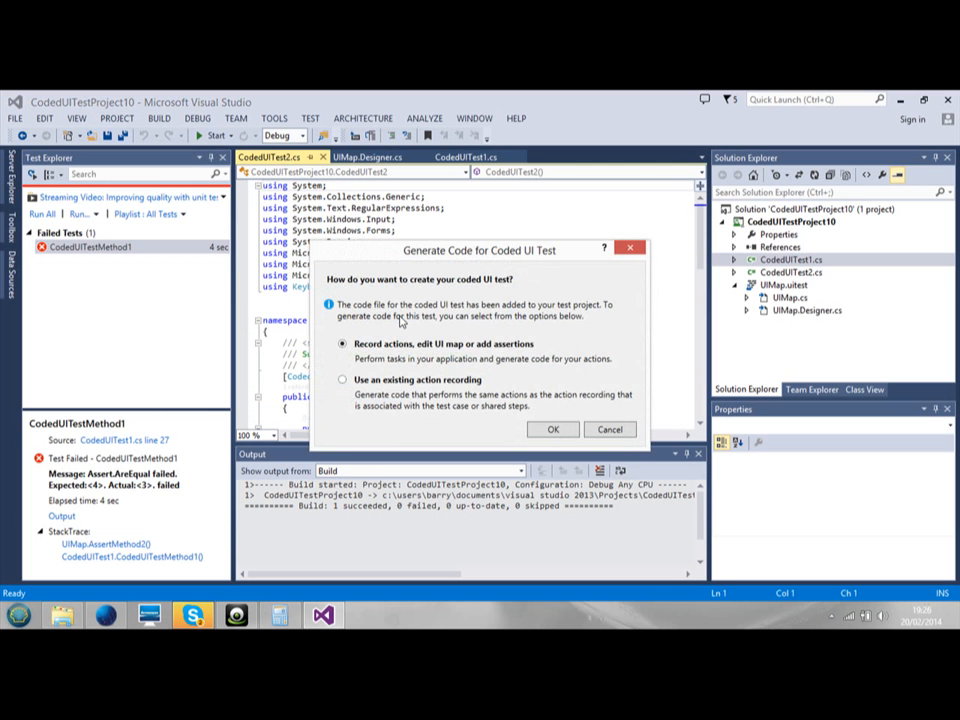
pyautogui.moveTo(542, 418)
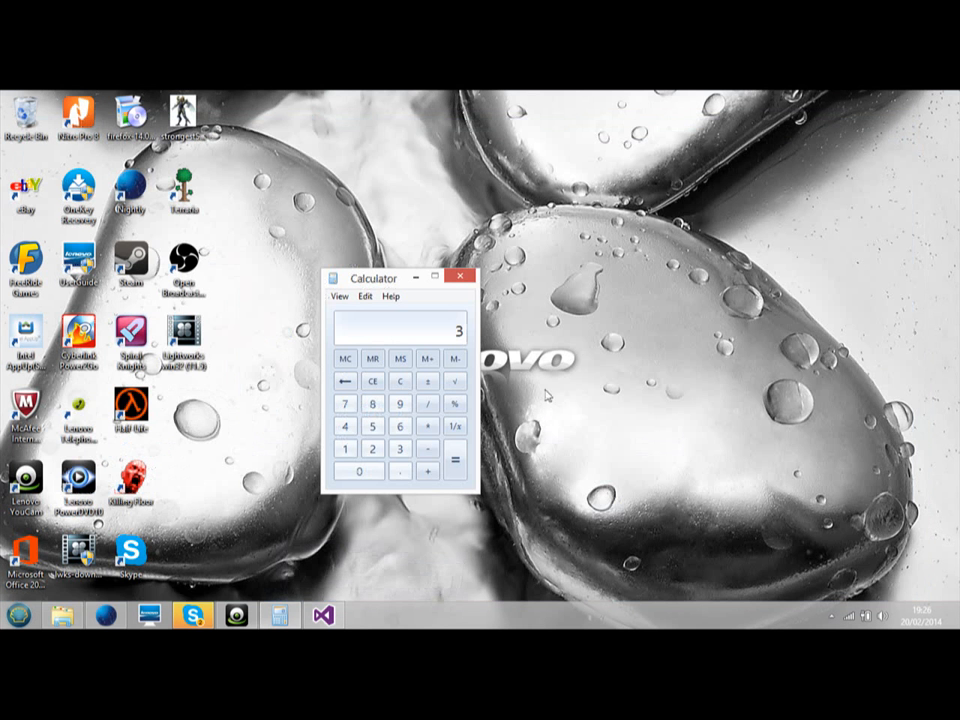
pyautogui.click(366, 616)
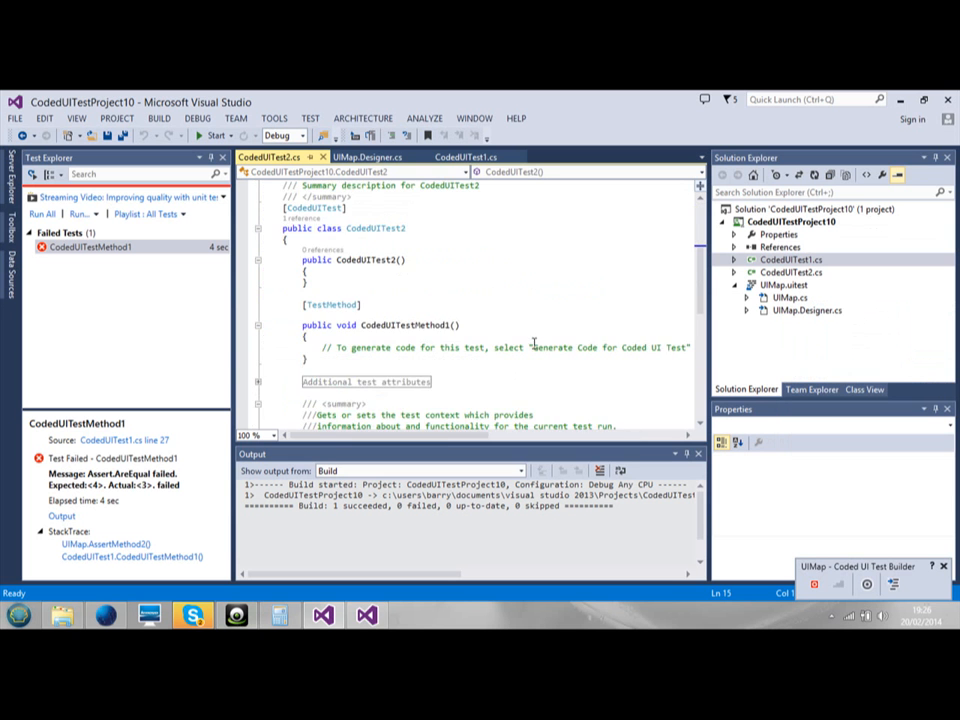
# Delete CodedUITest2.cs from Solution Explorer and confirm permanent removal.
pyautogui.scroll(3)
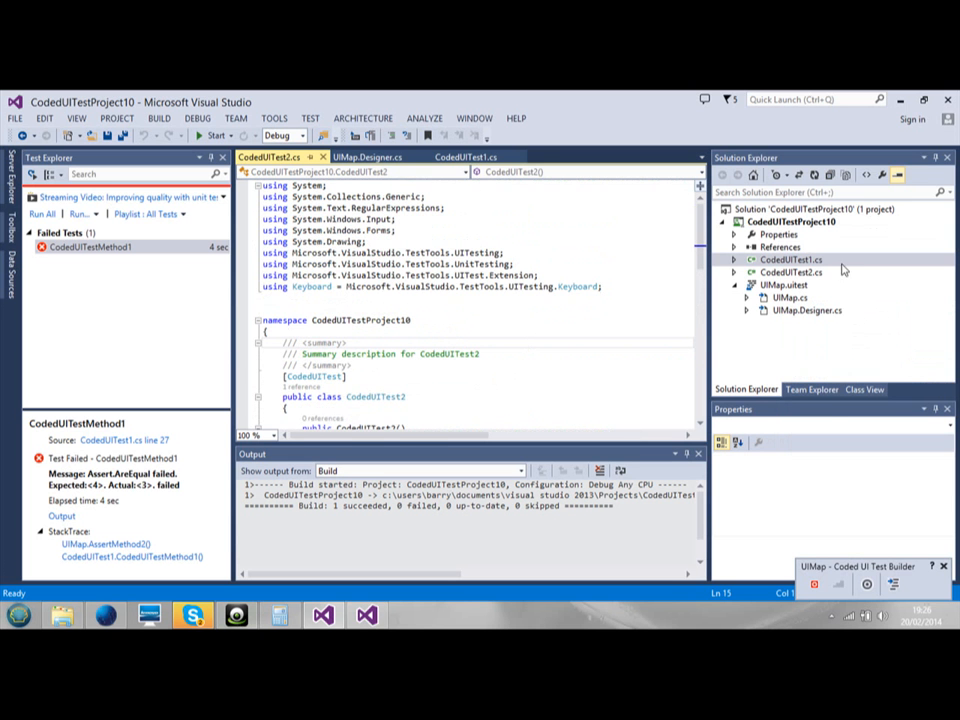
pyautogui.click(792, 272)
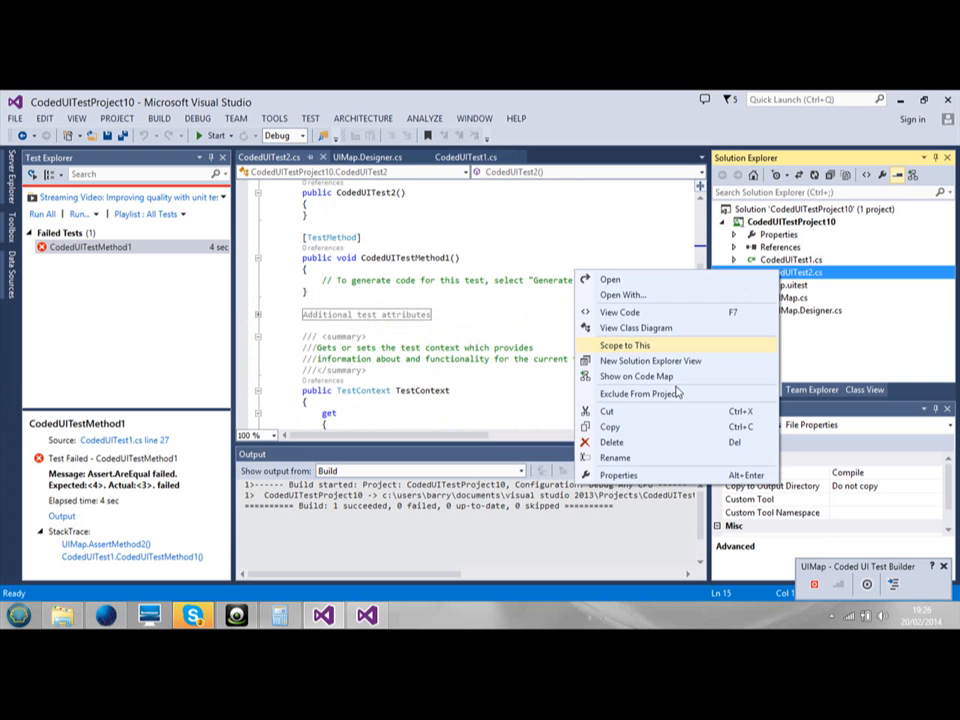
pyautogui.click(612, 442)
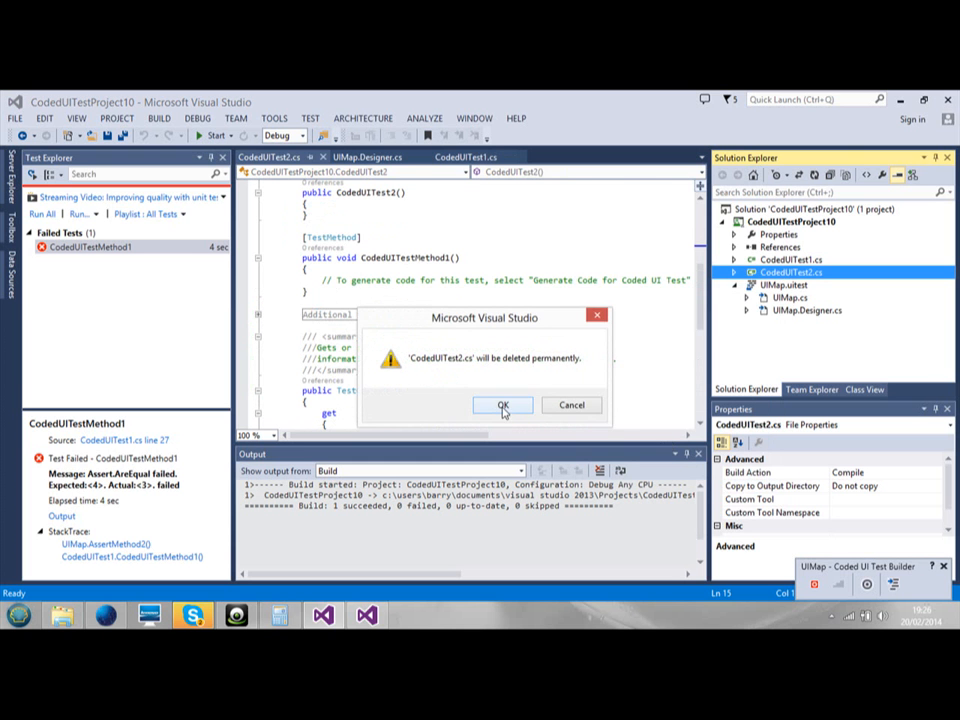
pyautogui.click(504, 404)
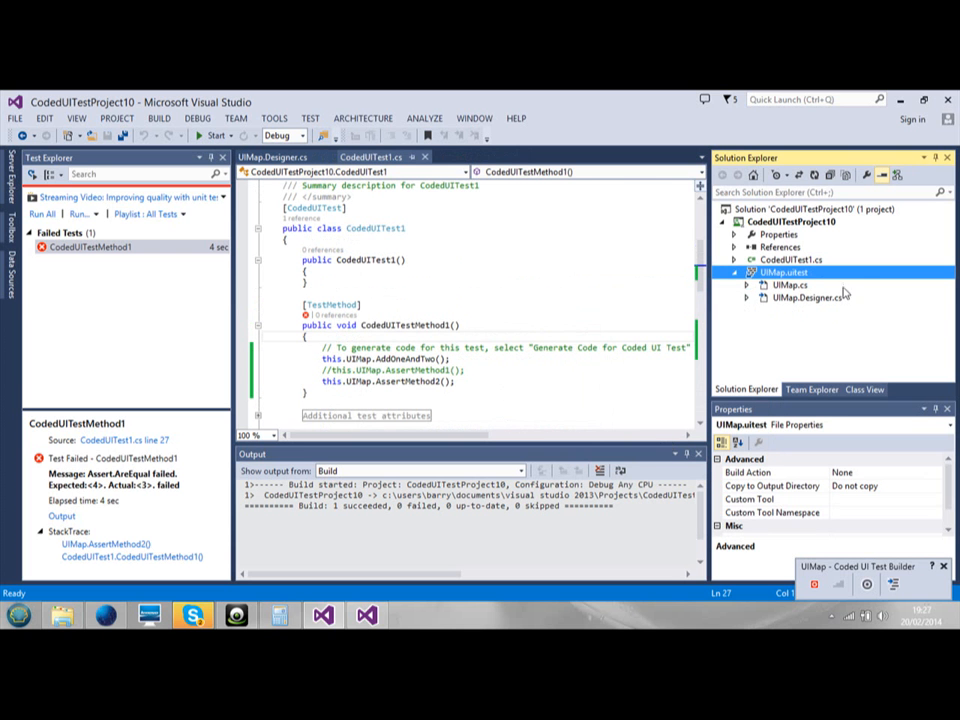